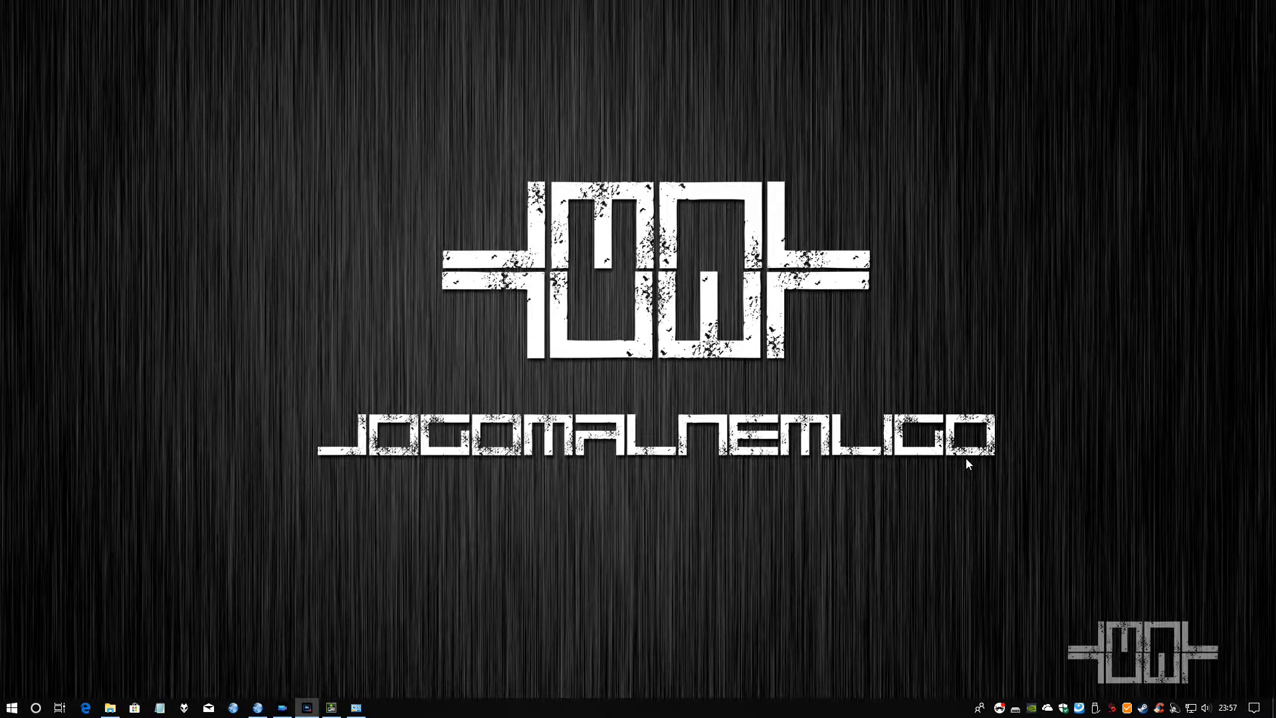
mouse_move(923, 479)
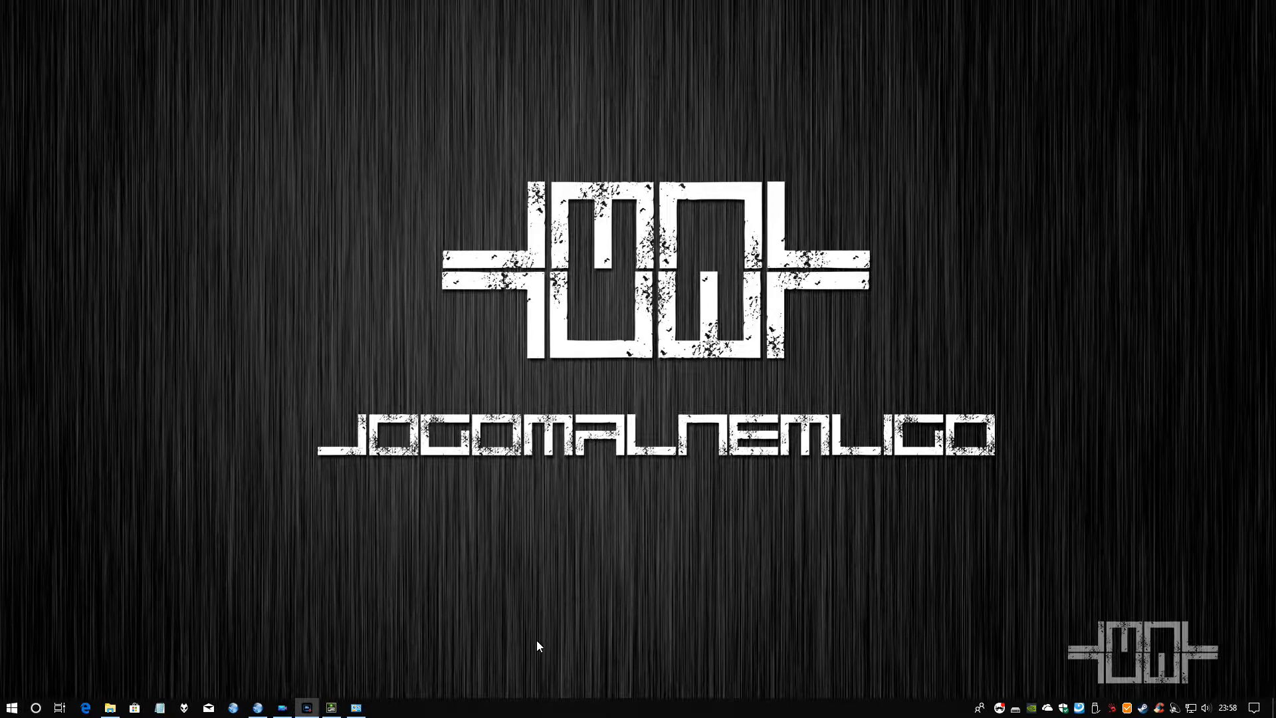
- Bring PowerDirector forward and switch the Anuncio 2 project to the Produce workspace
left_click(283, 707)
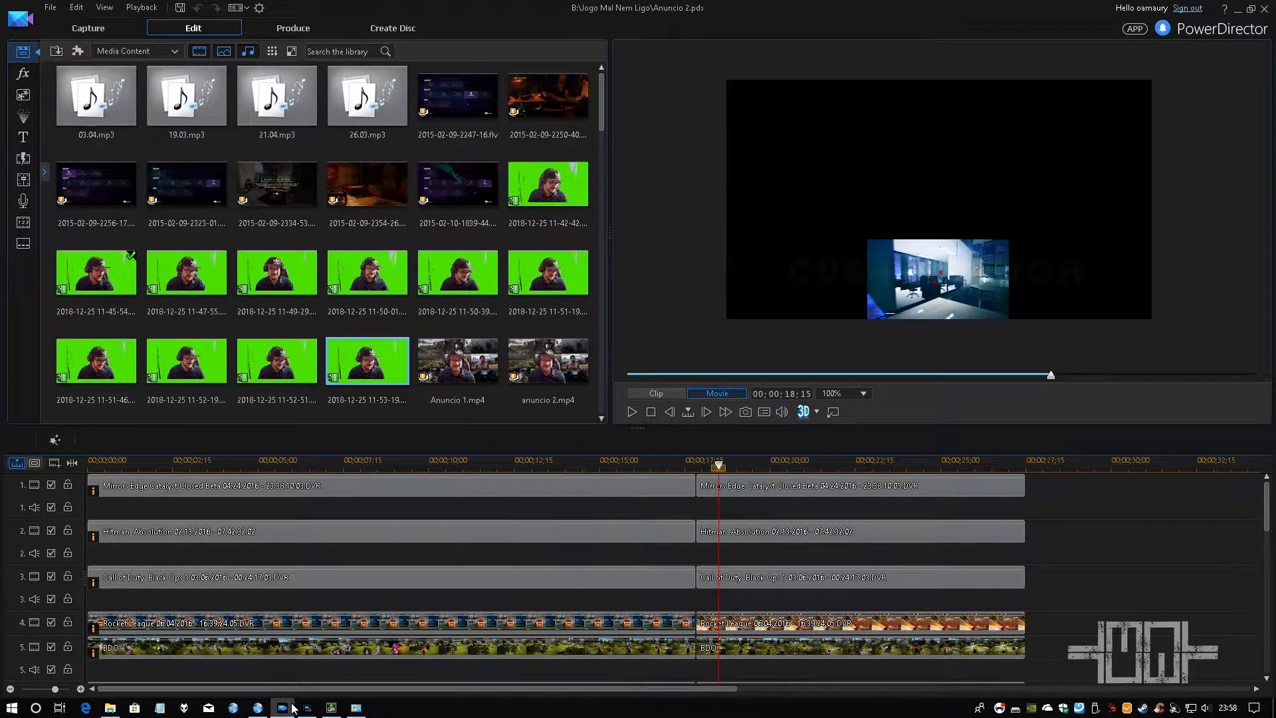
left_click(293, 28)
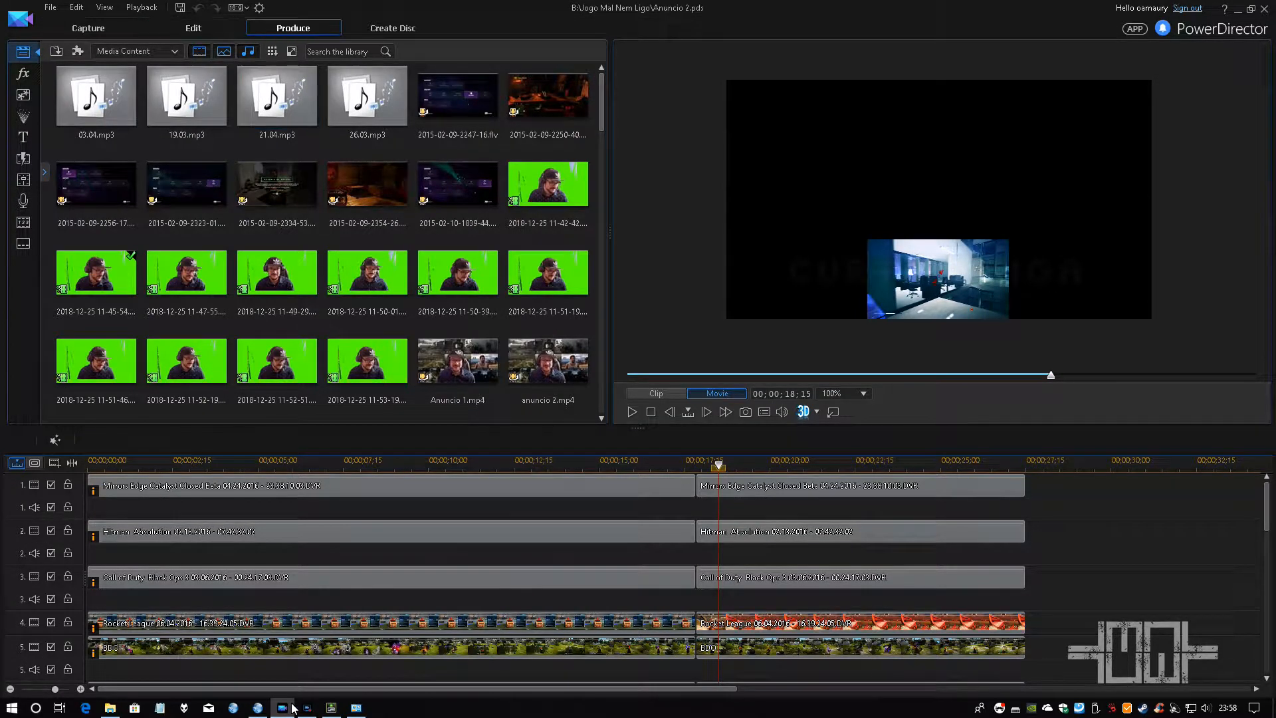
left_click(293, 28)
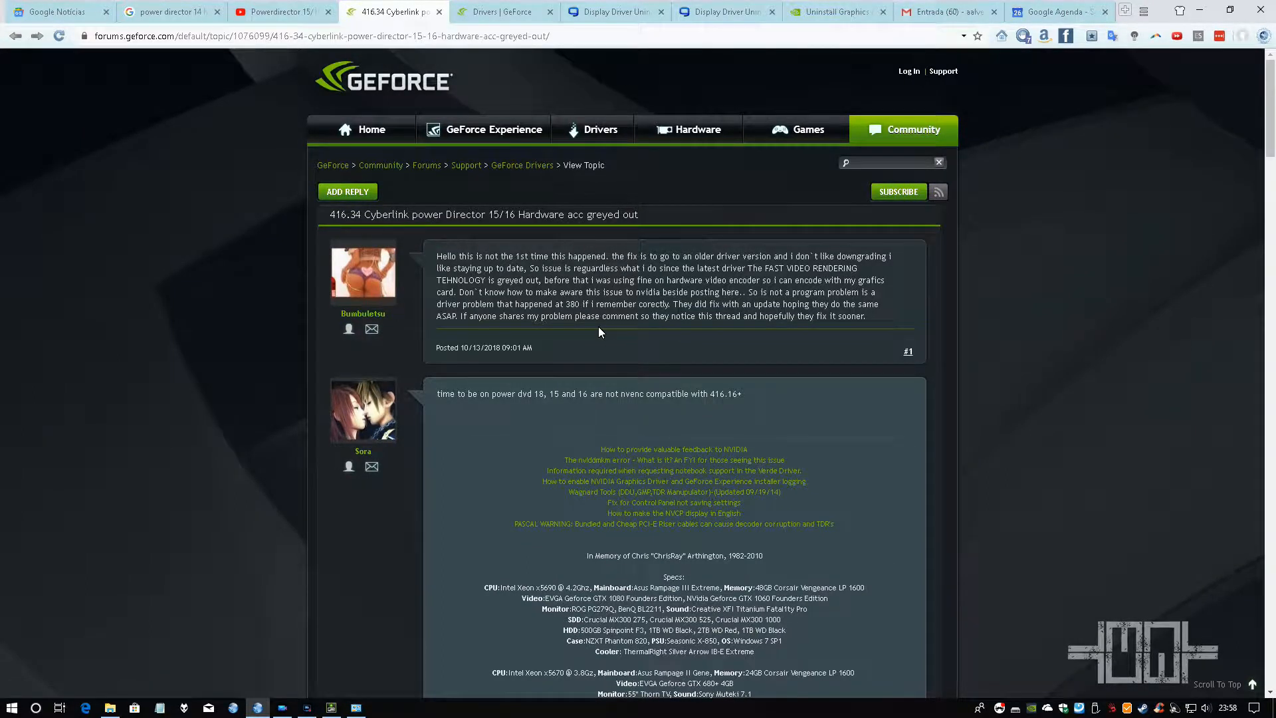
mouse_move(782, 285)
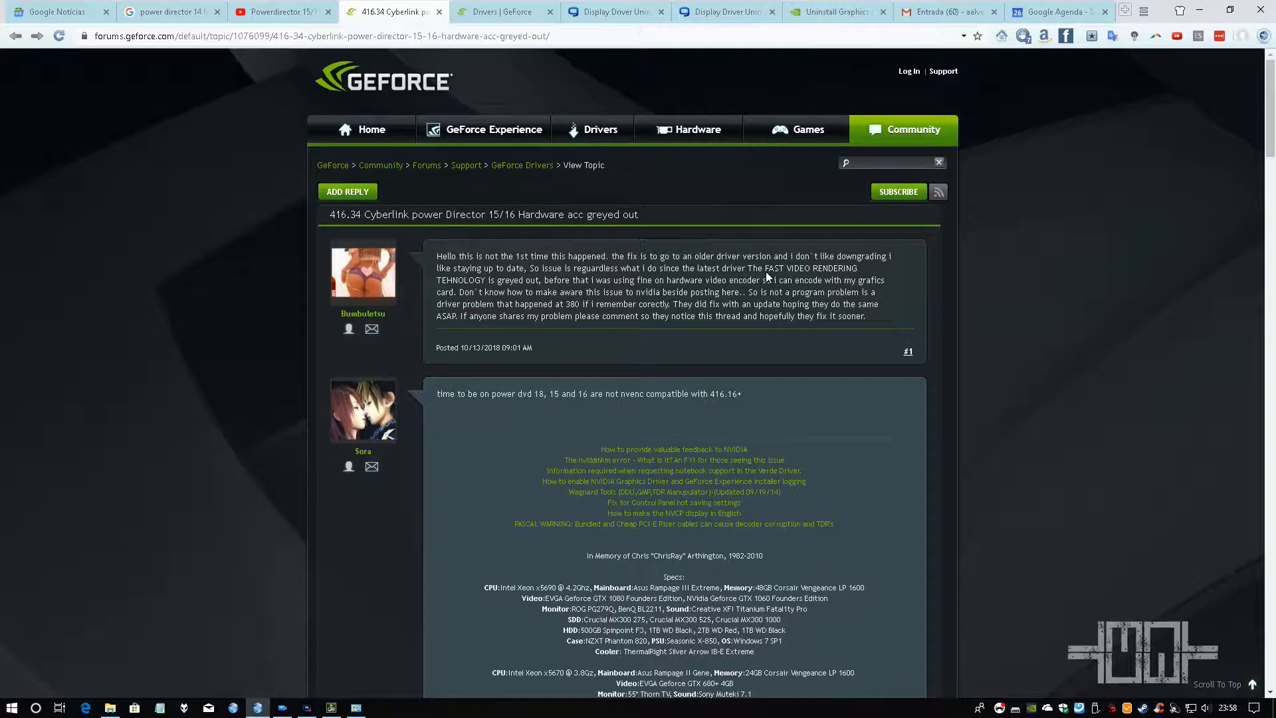
mouse_move(782, 274)
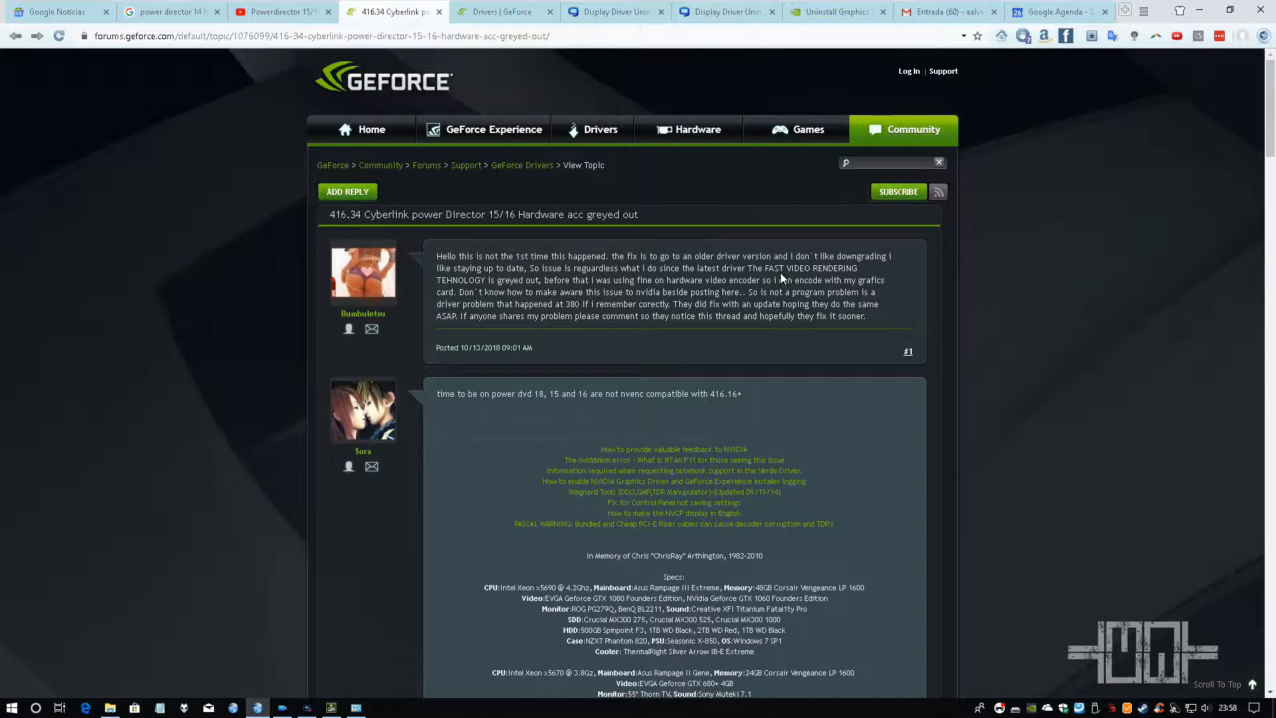
mouse_move(492, 307)
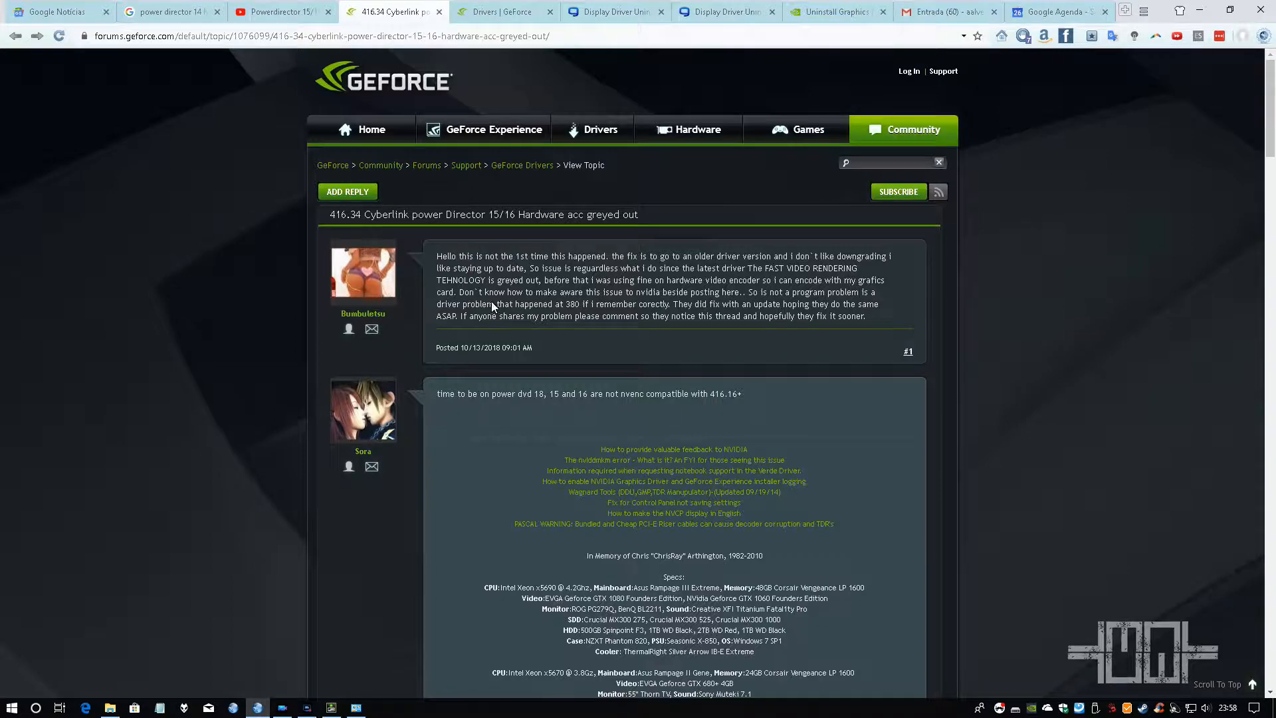
- Scroll through the forum replies about hardware acceleration greyed out under driver 416.34
scroll("down", 3)
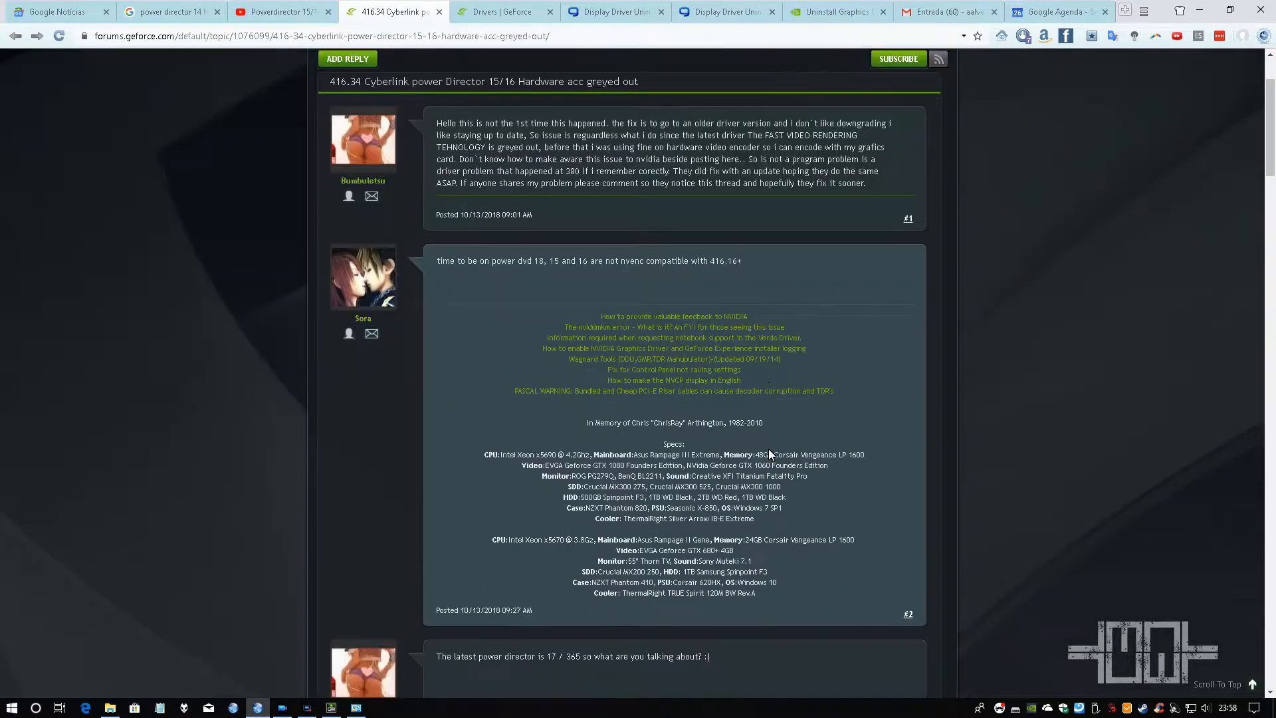
scroll("down", 3)
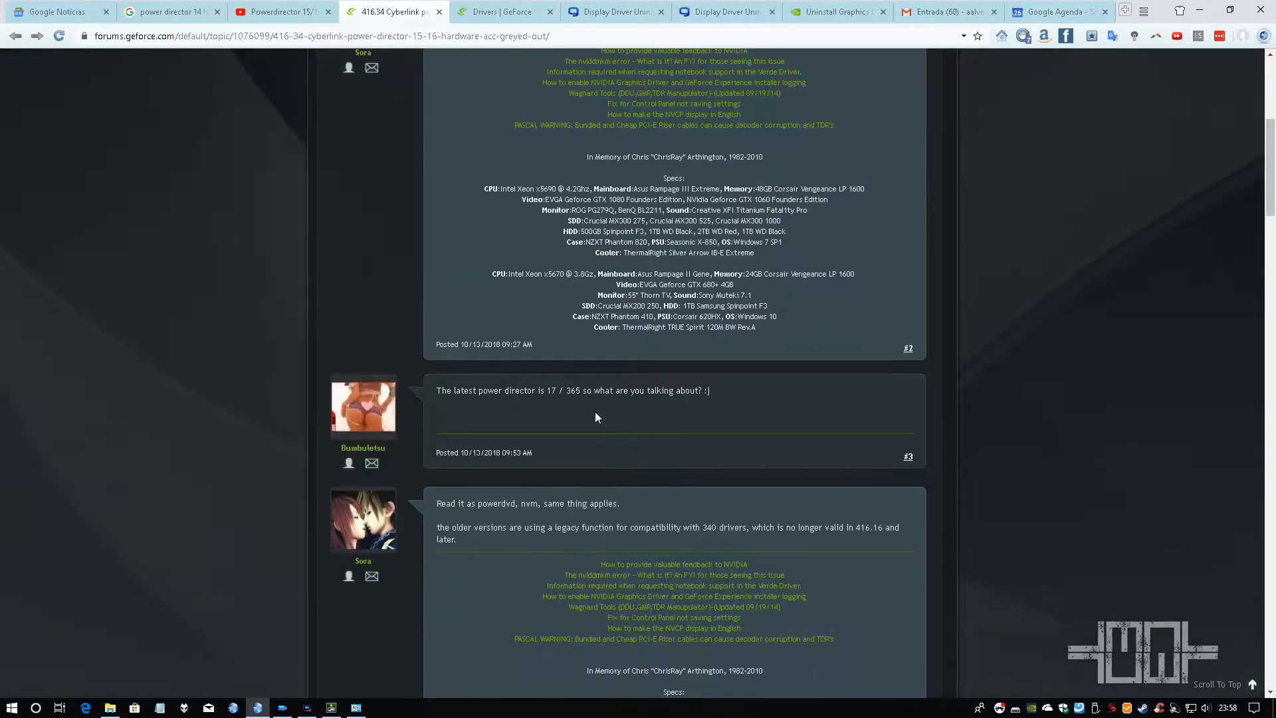
mouse_move(782, 494)
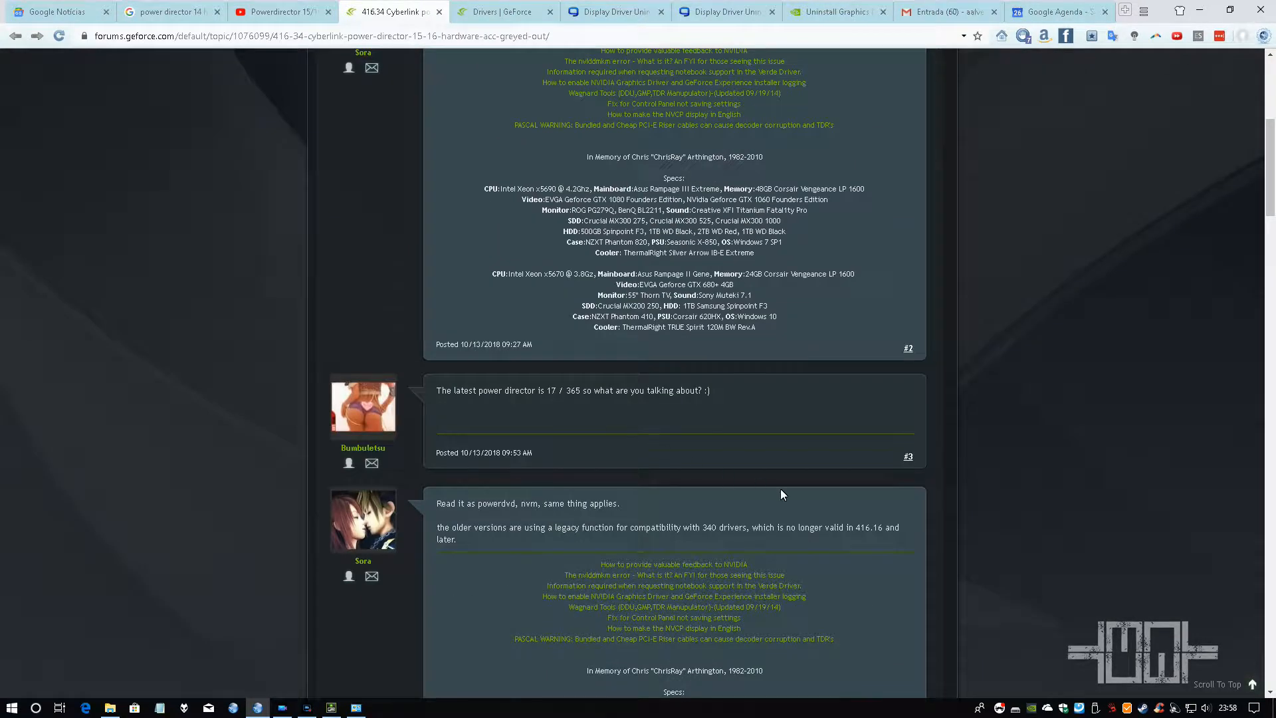
scroll("down", 3)
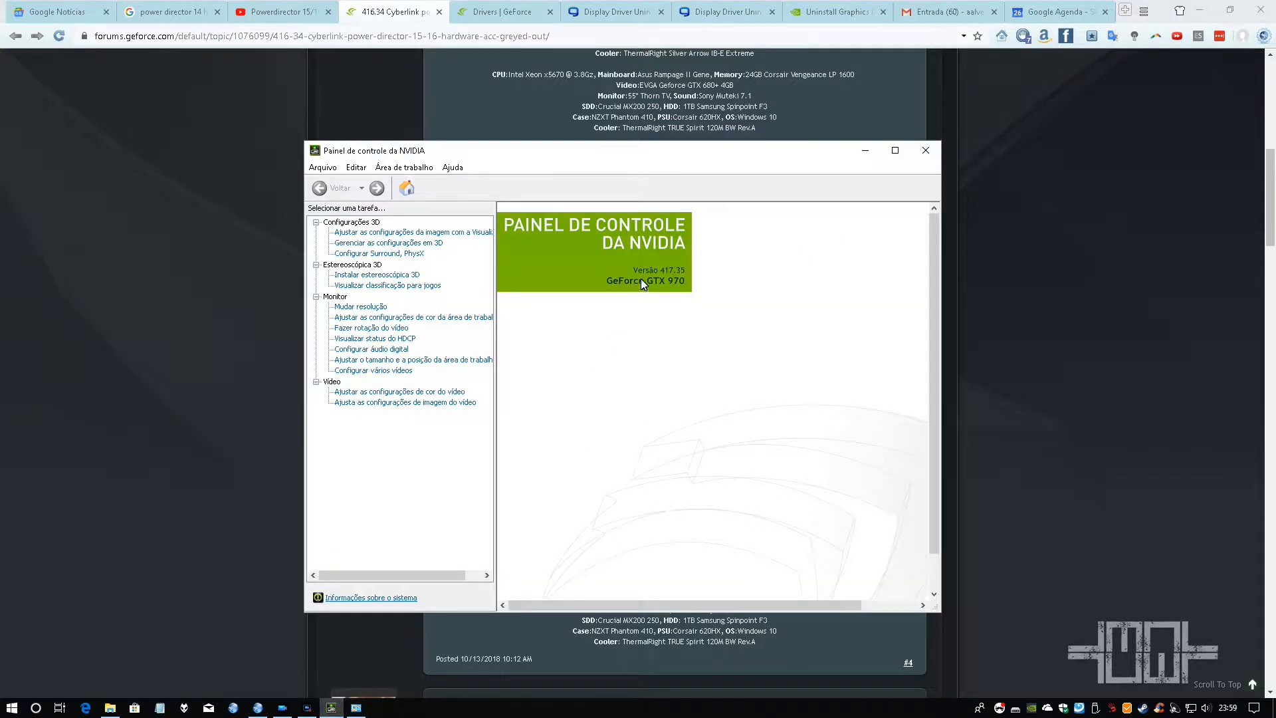
mouse_move(677, 309)
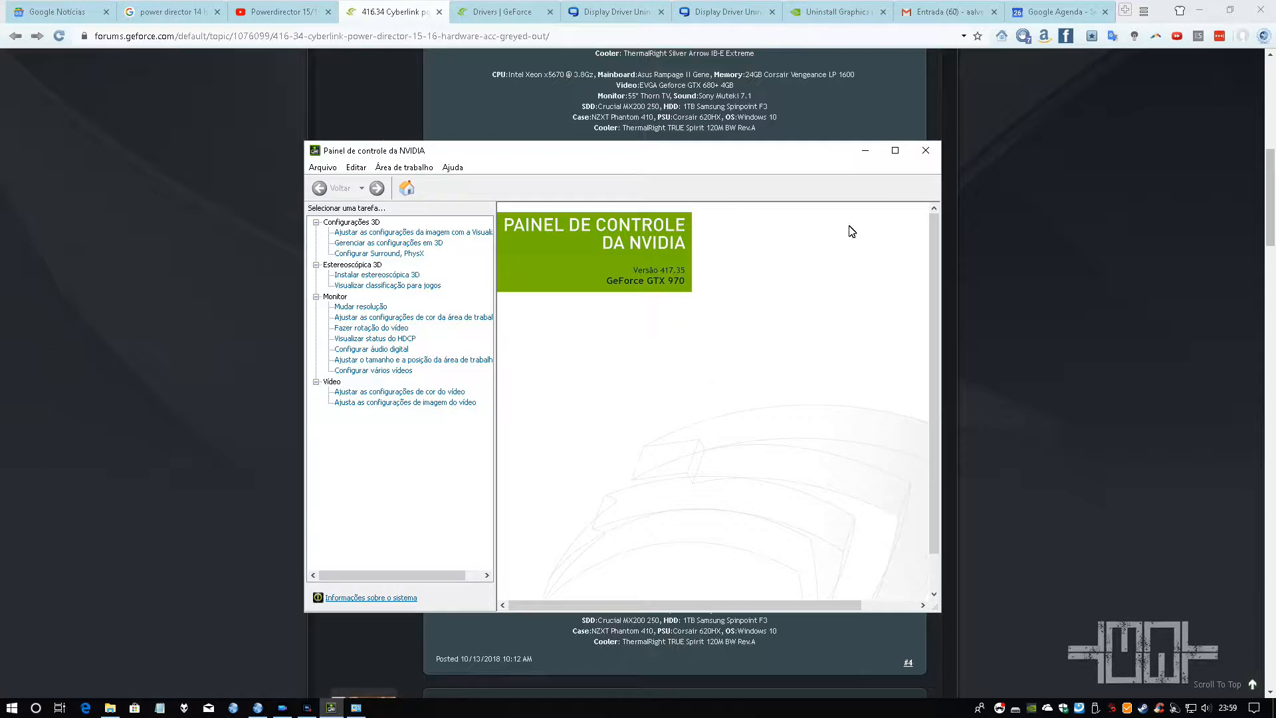
mouse_move(663, 280)
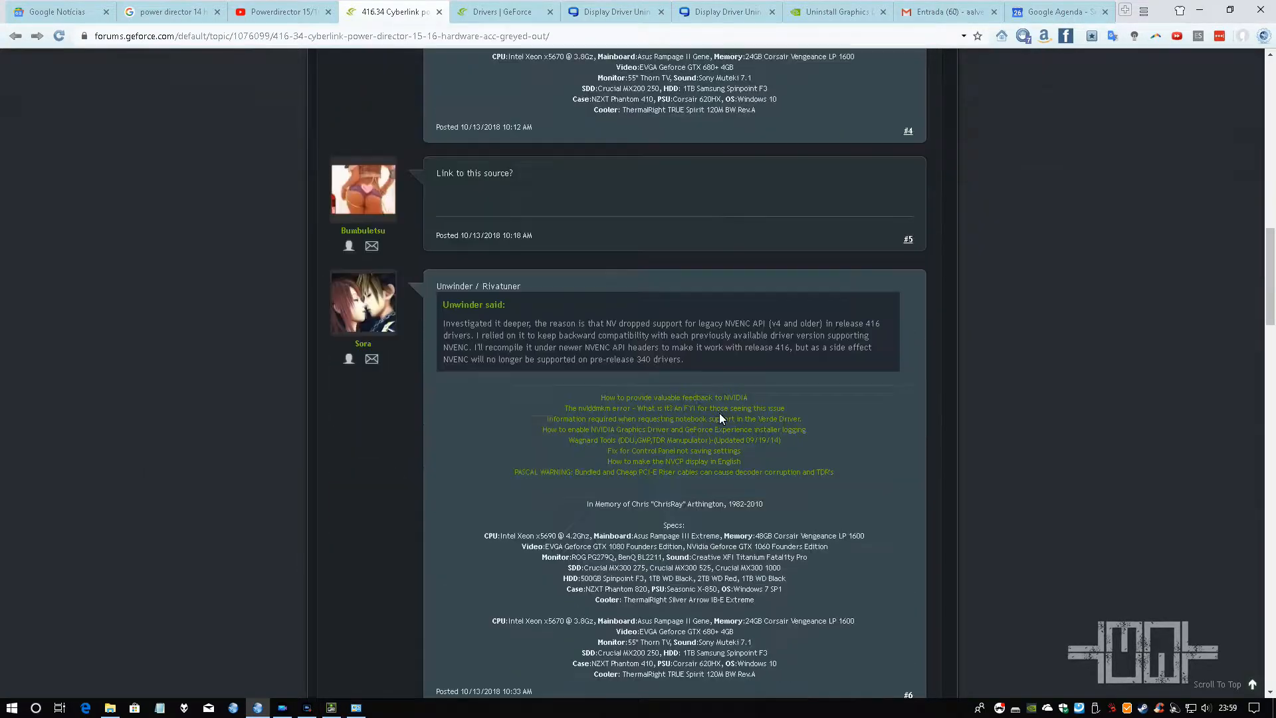
- Read the Cyberlink update thread's replies, then move to the GeForce Drivers page
scroll("down", 3)
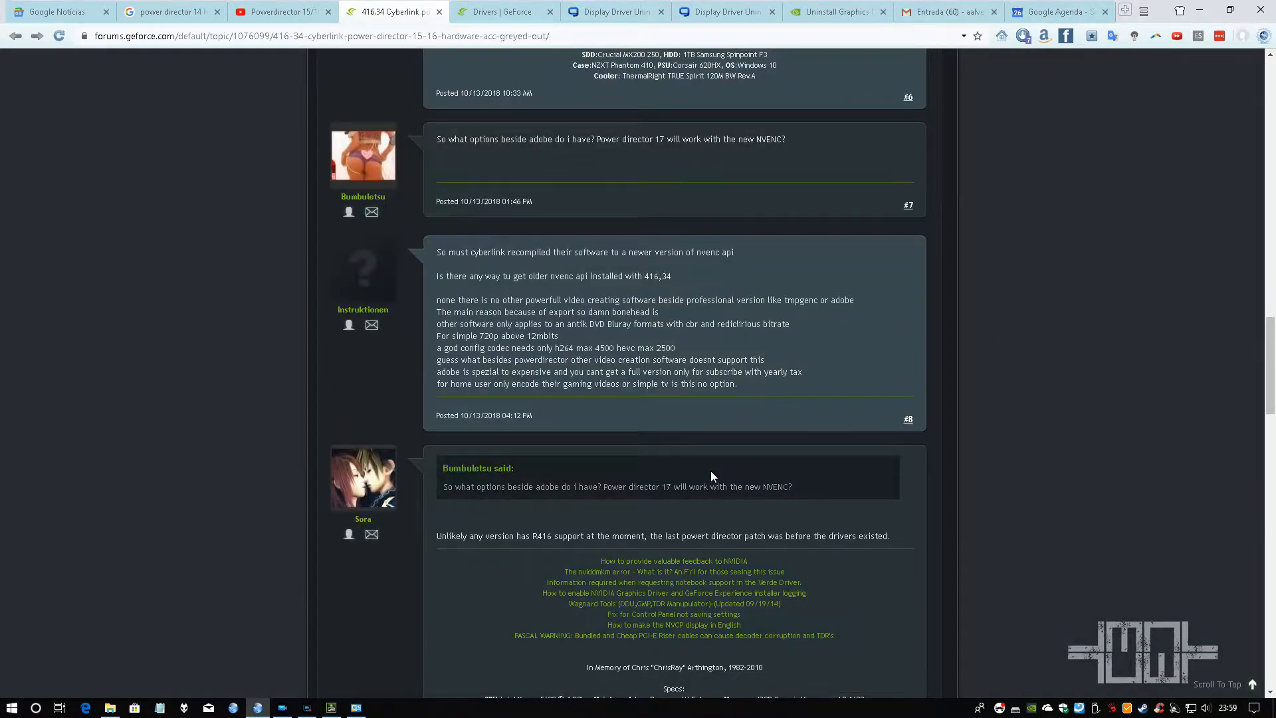
scroll("down", 3)
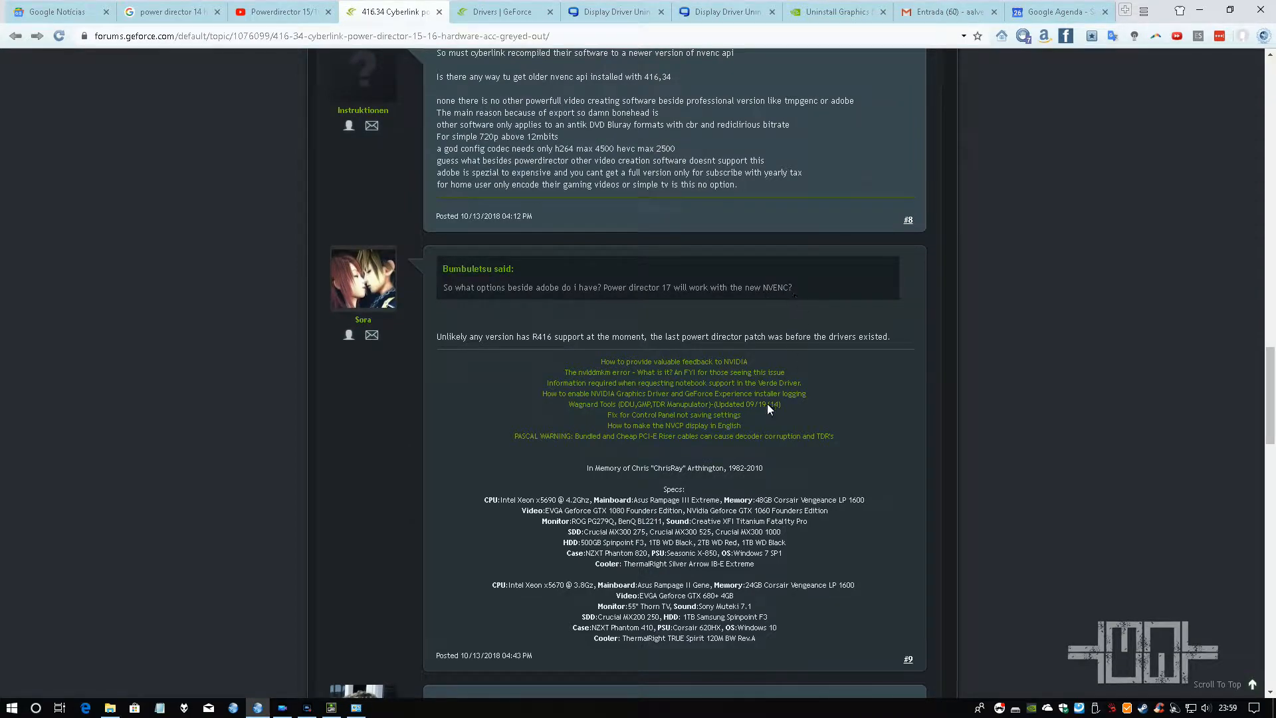
scroll("down", 3)
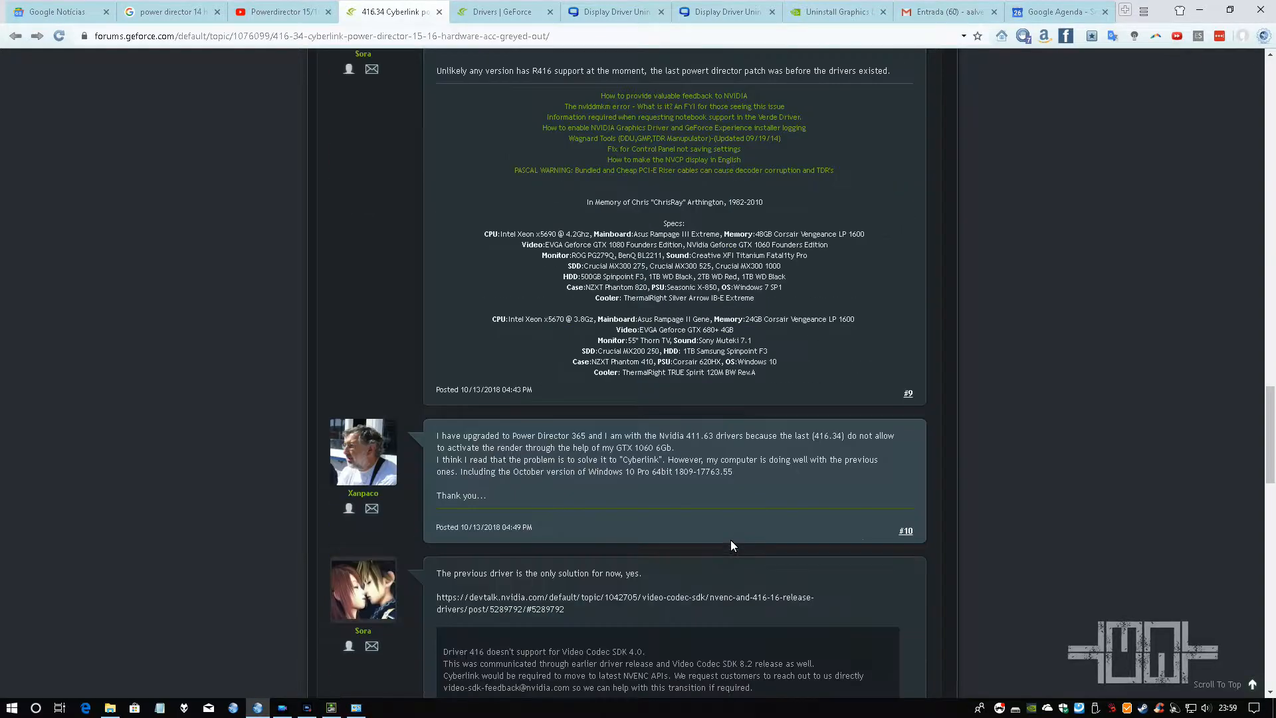
scroll("down", 3)
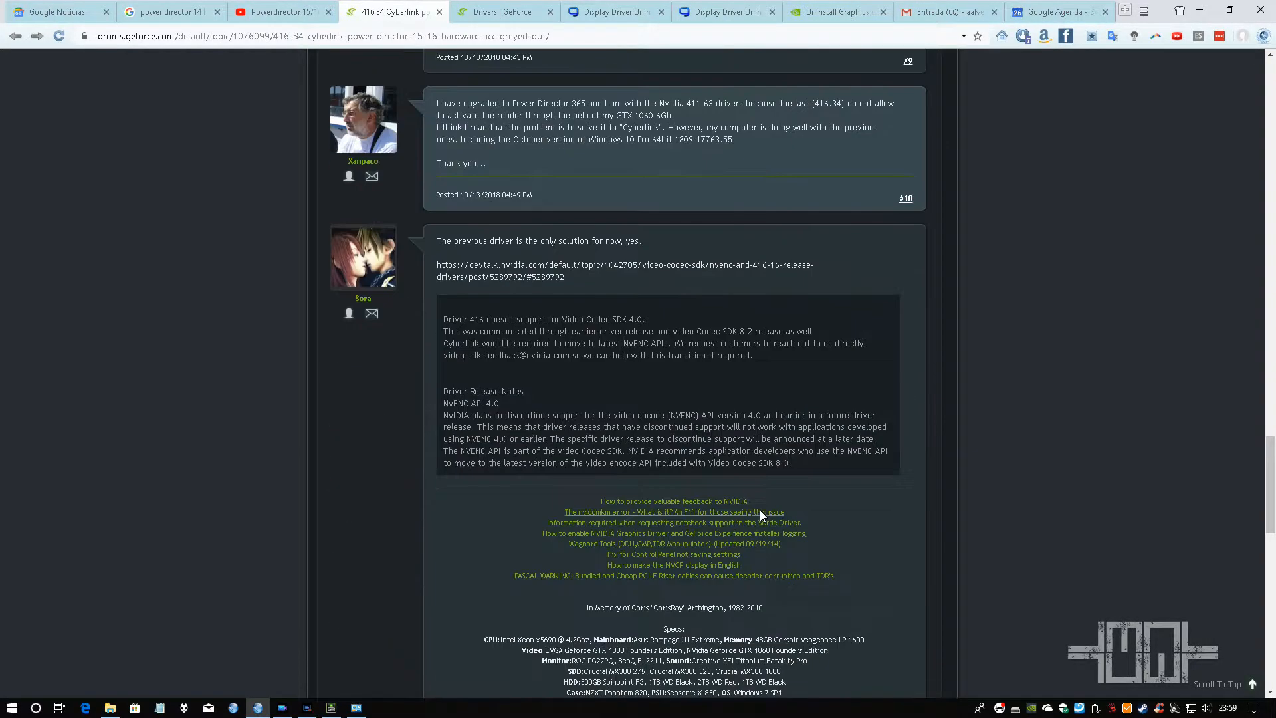
scroll("down", 3)
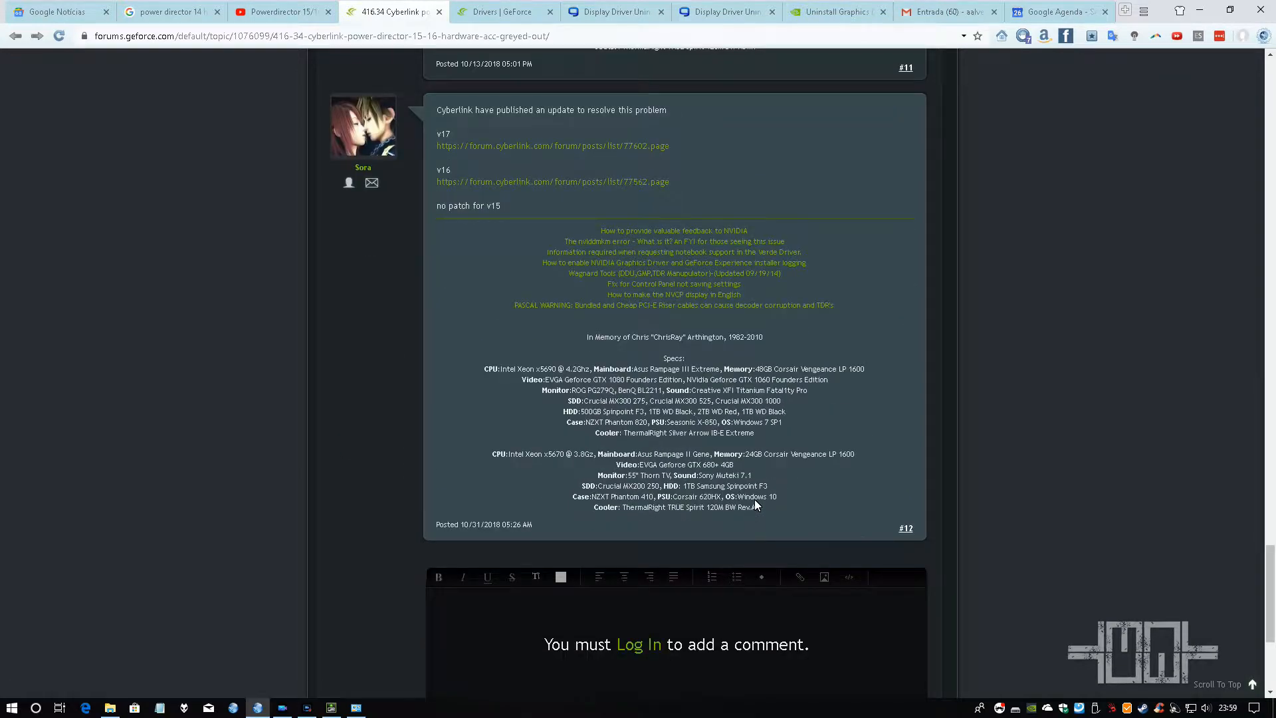
mouse_move(465, 678)
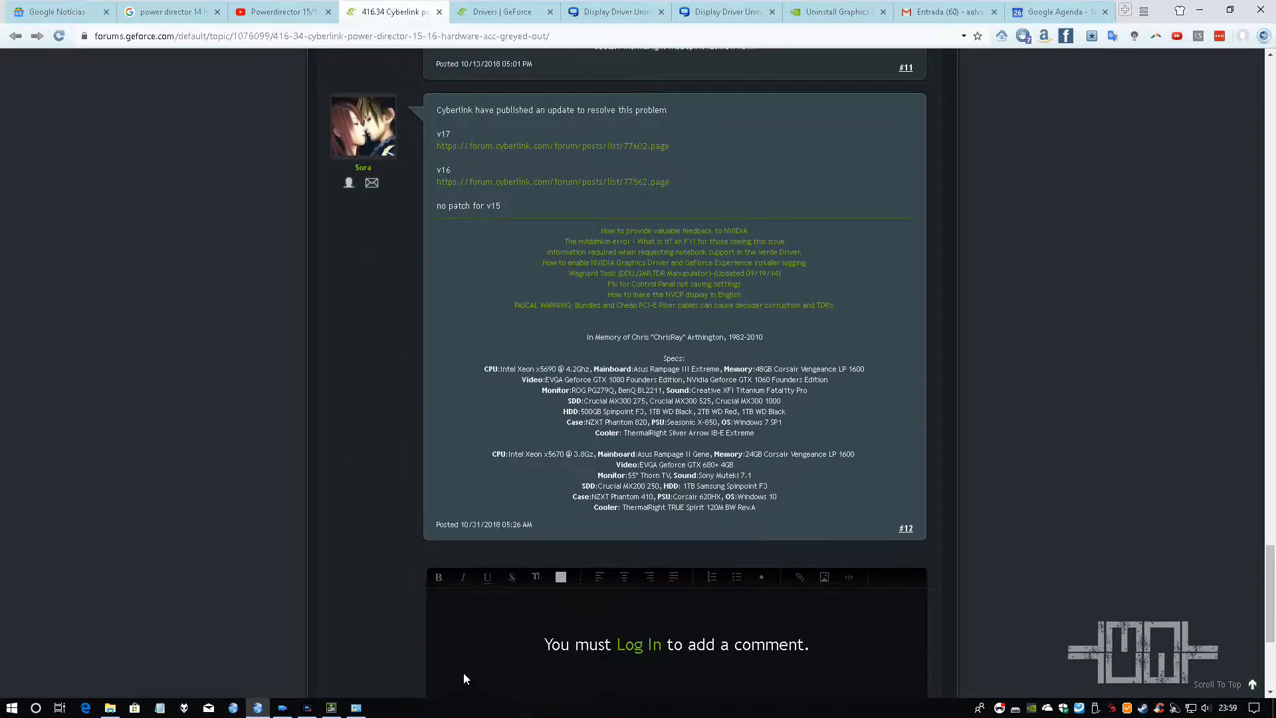
mouse_move(550, 398)
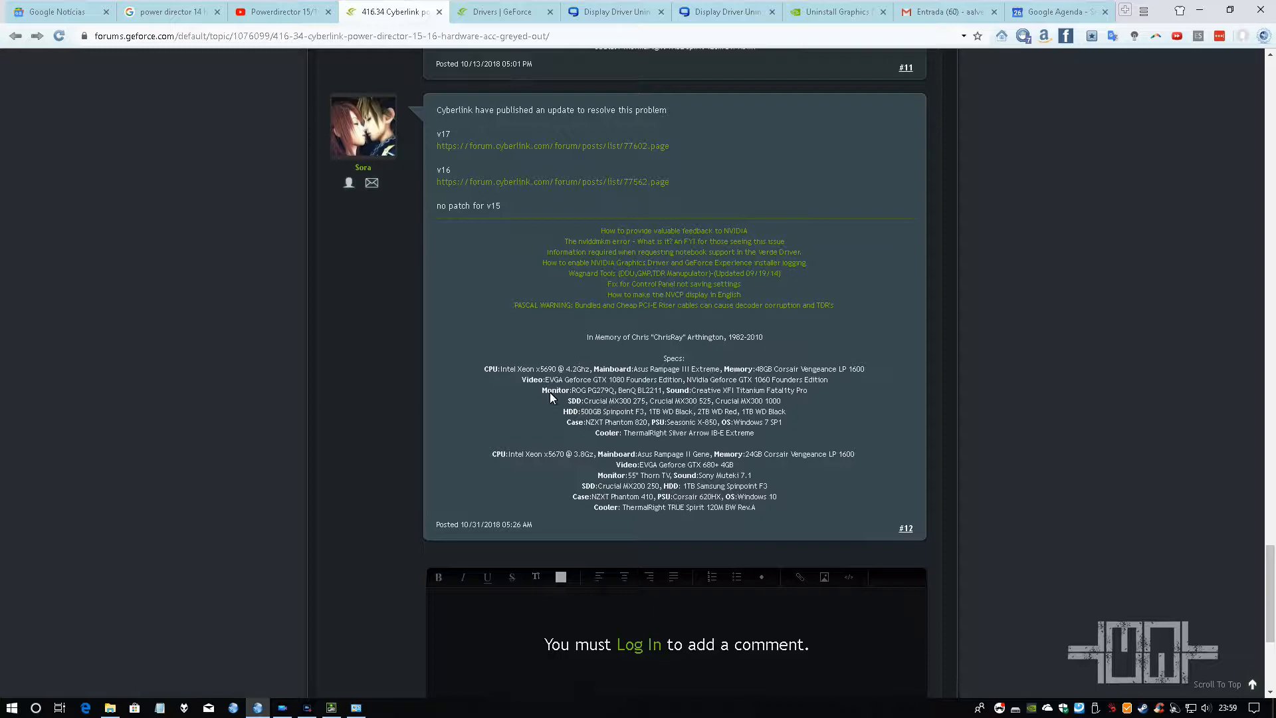
left_click(504, 12)
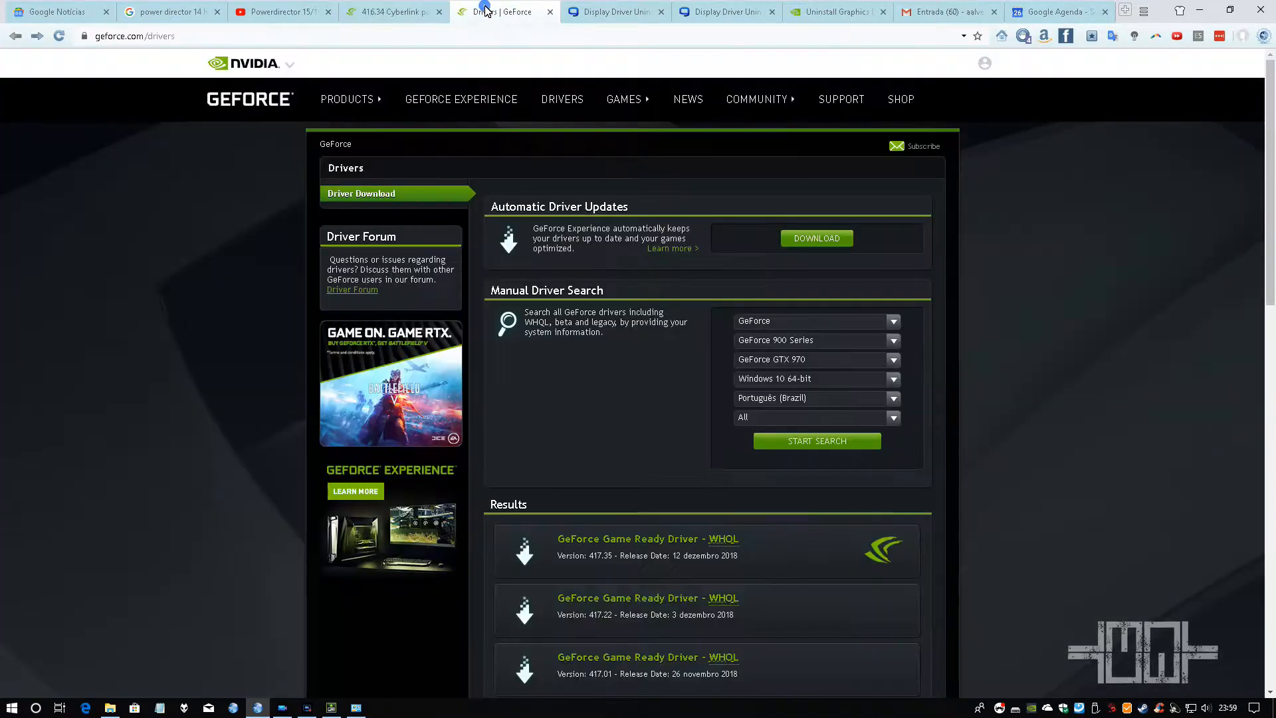
mouse_move(104, 58)
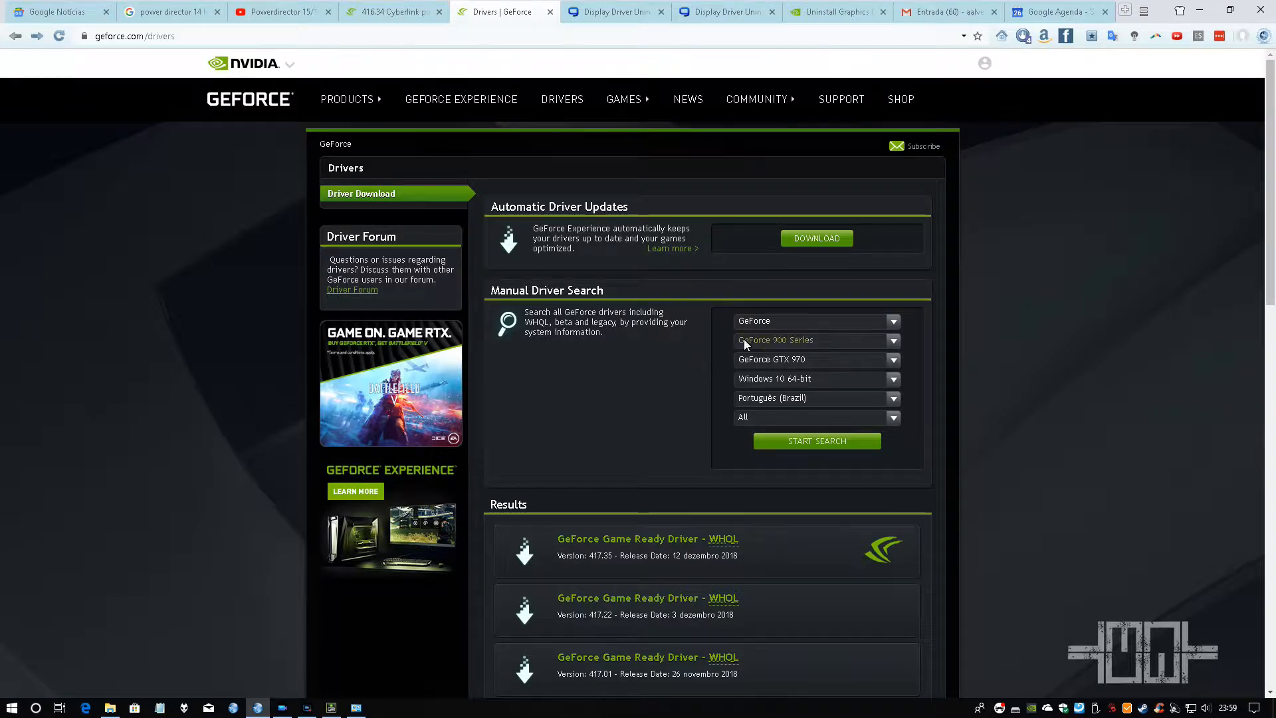
mouse_move(833, 391)
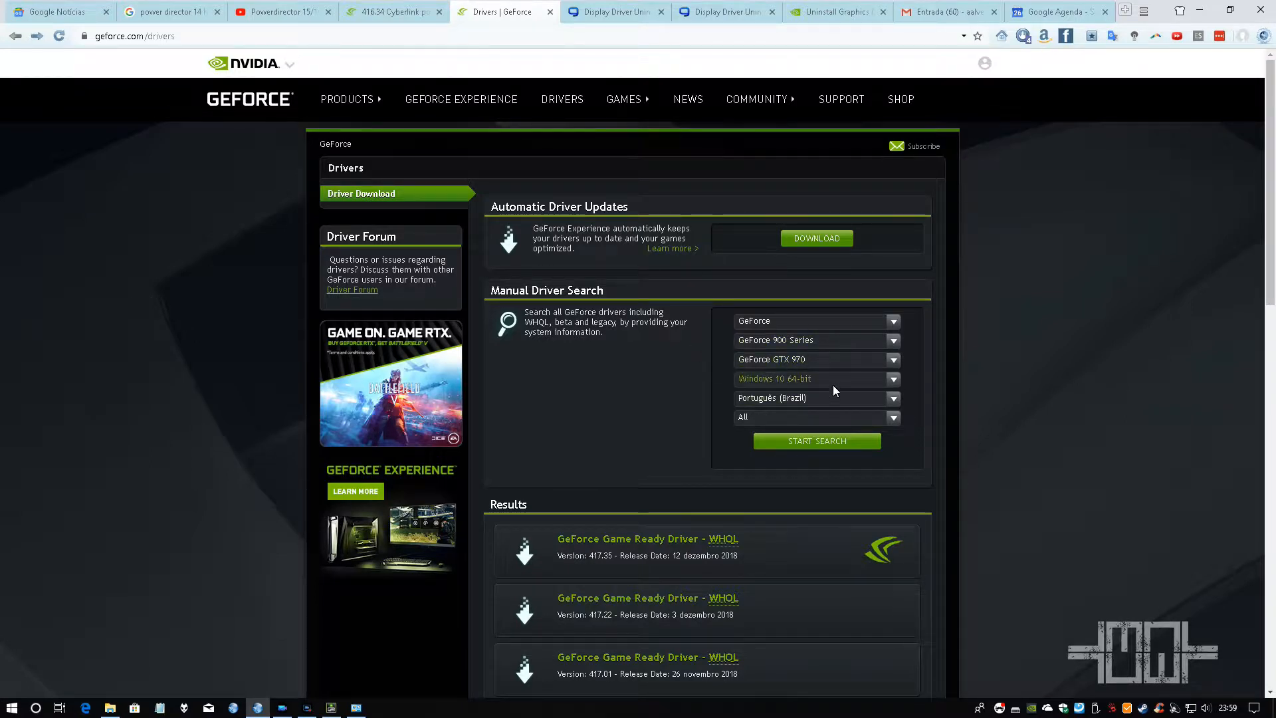
- Scroll the GTX 970 Windows 10 64-bit results to driver 411.70 and open it
scroll("down", 3)
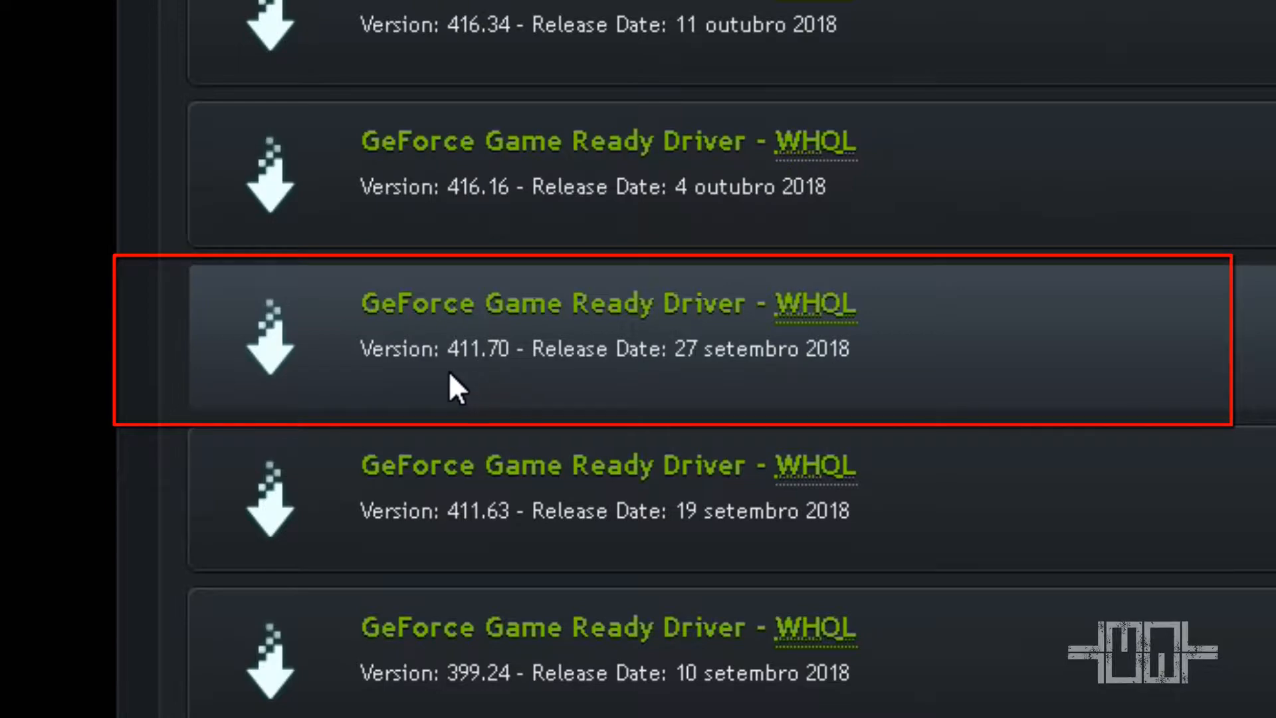
mouse_move(504, 387)
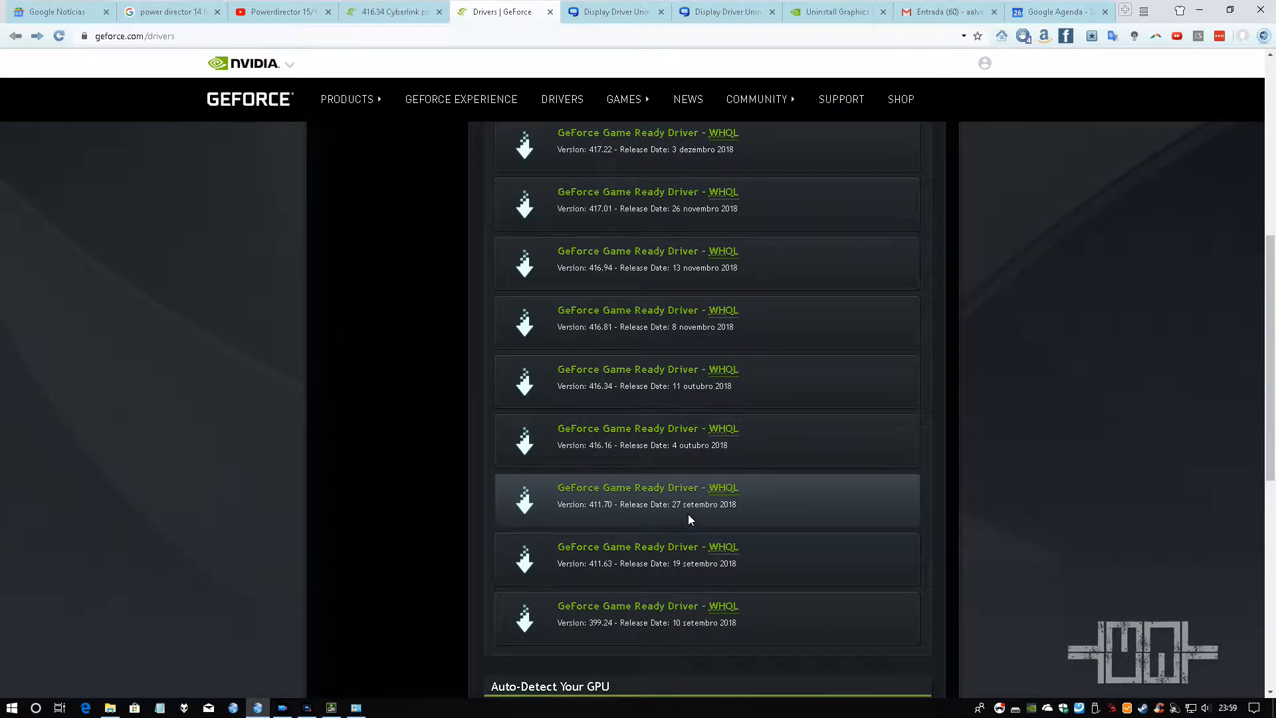
mouse_move(778, 523)
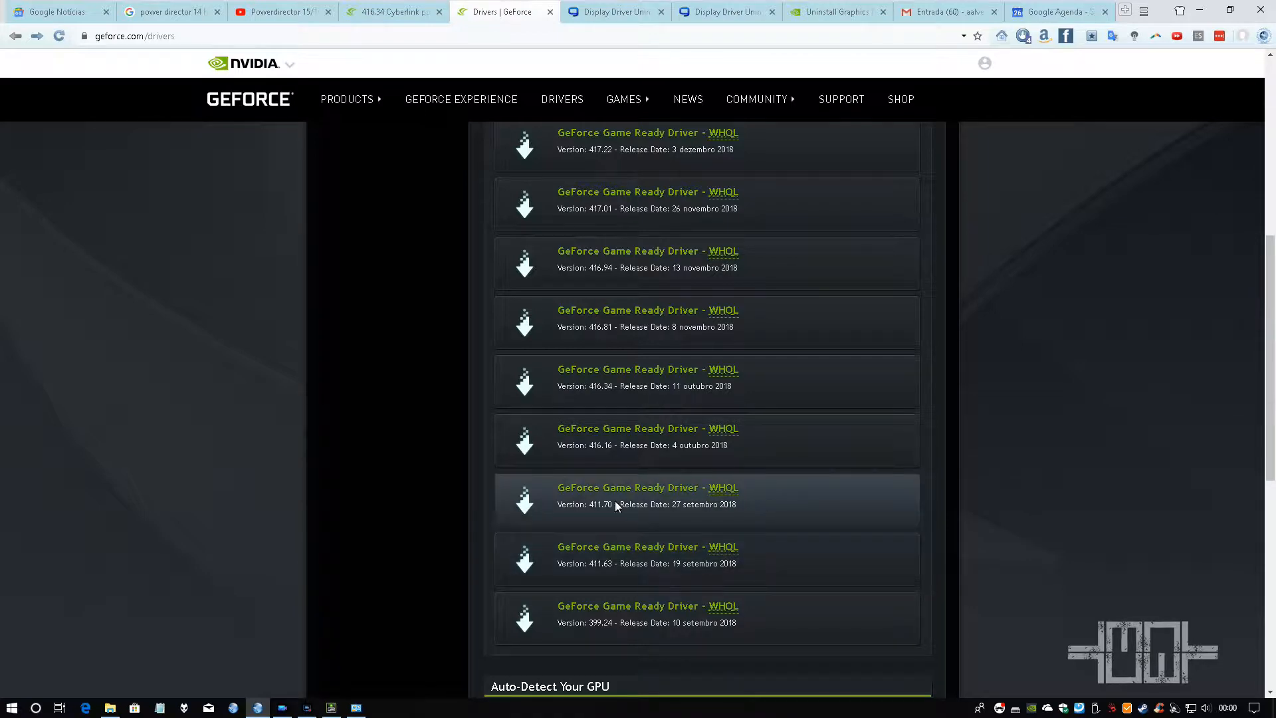
mouse_move(649, 504)
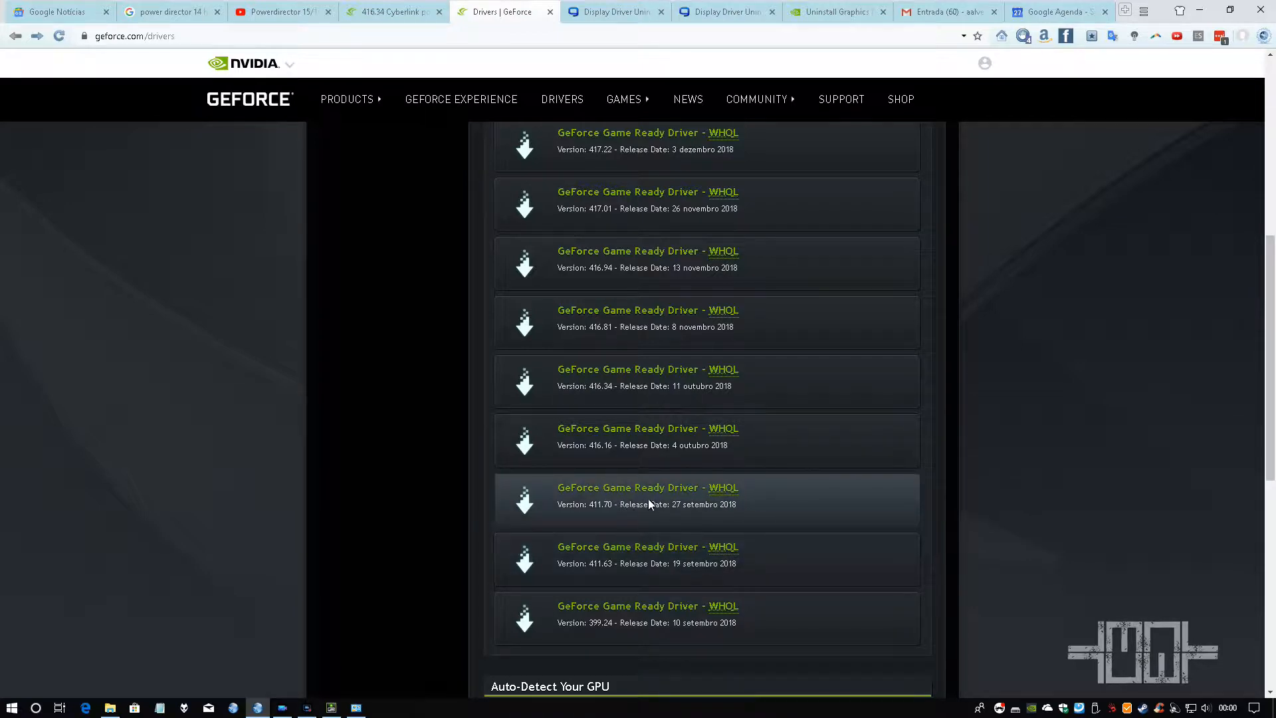
mouse_move(779, 501)
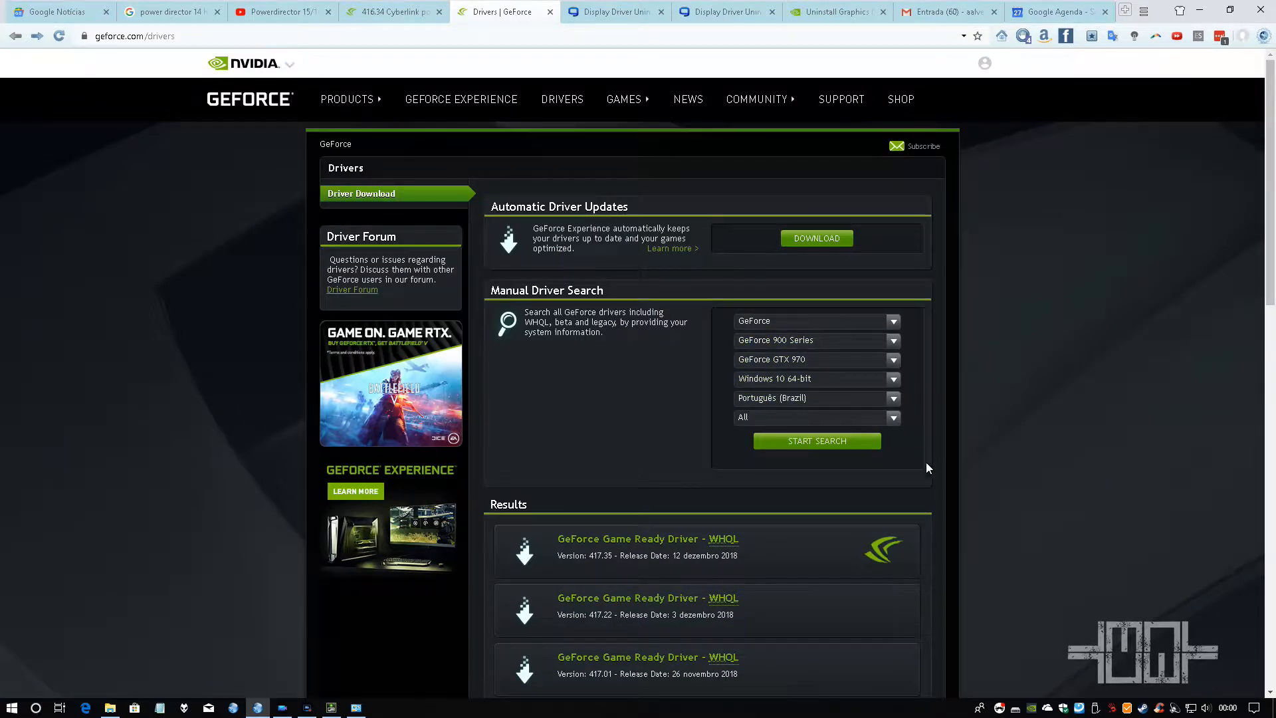
scroll("down", 3)
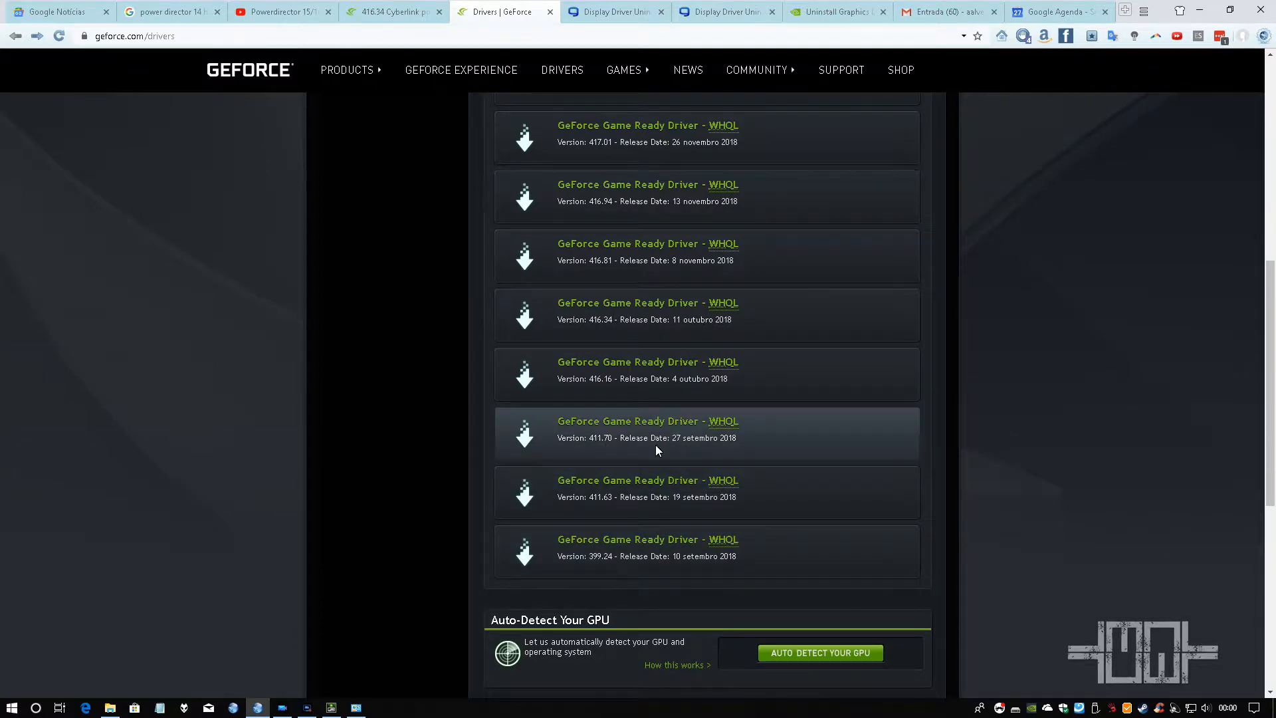
left_click(356, 705)
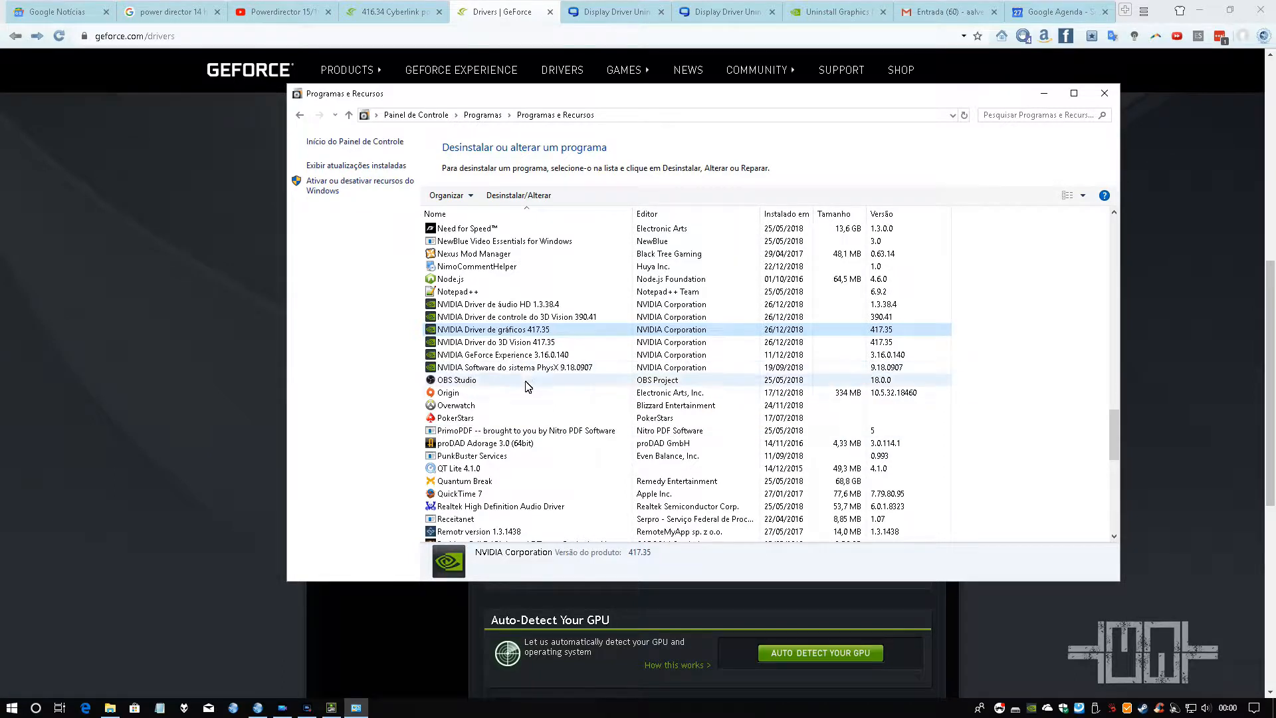
- Select the NVIDIA graphics driver 417.35, 3D Vision driver and PhysX entries
left_click(492, 330)
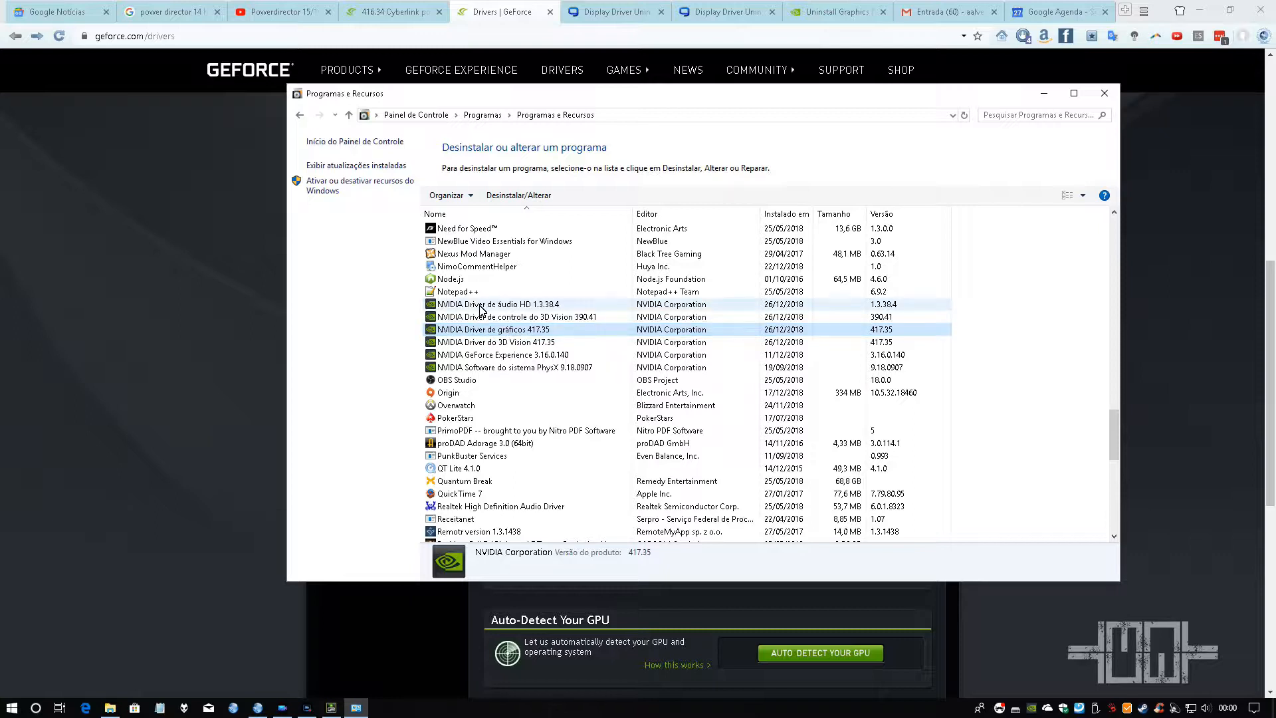
left_click(494, 341)
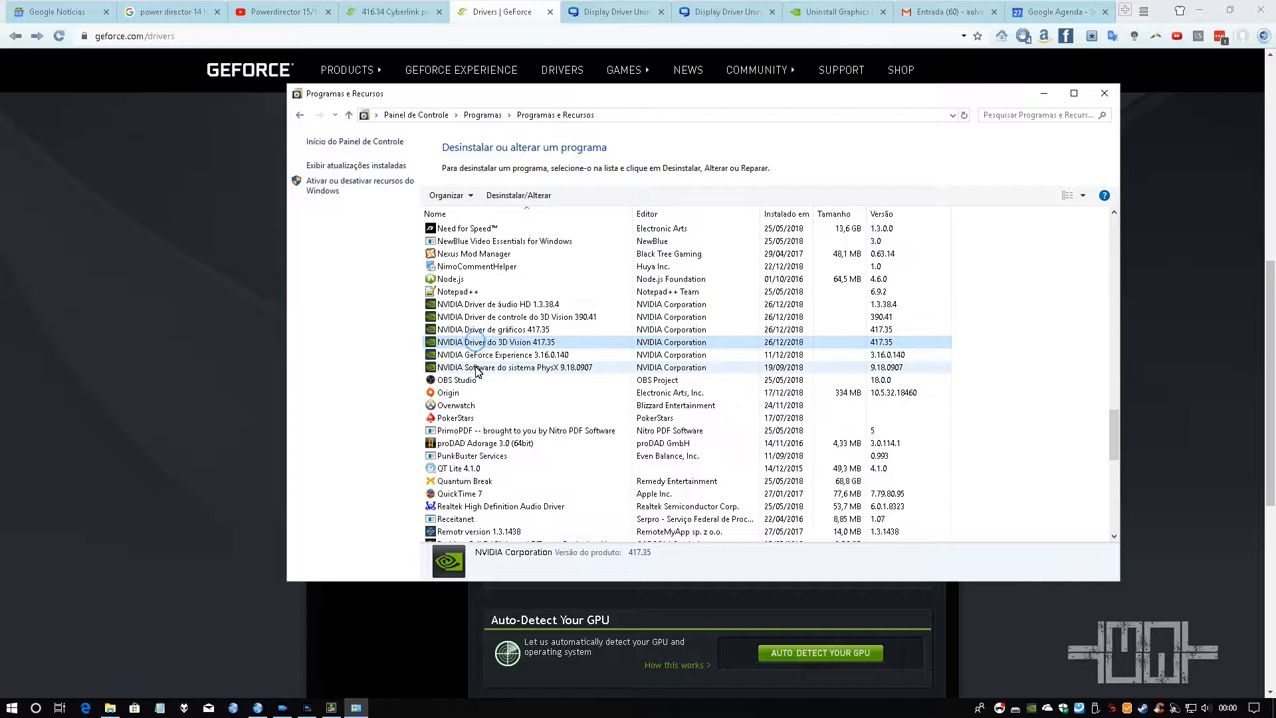
left_click(514, 367)
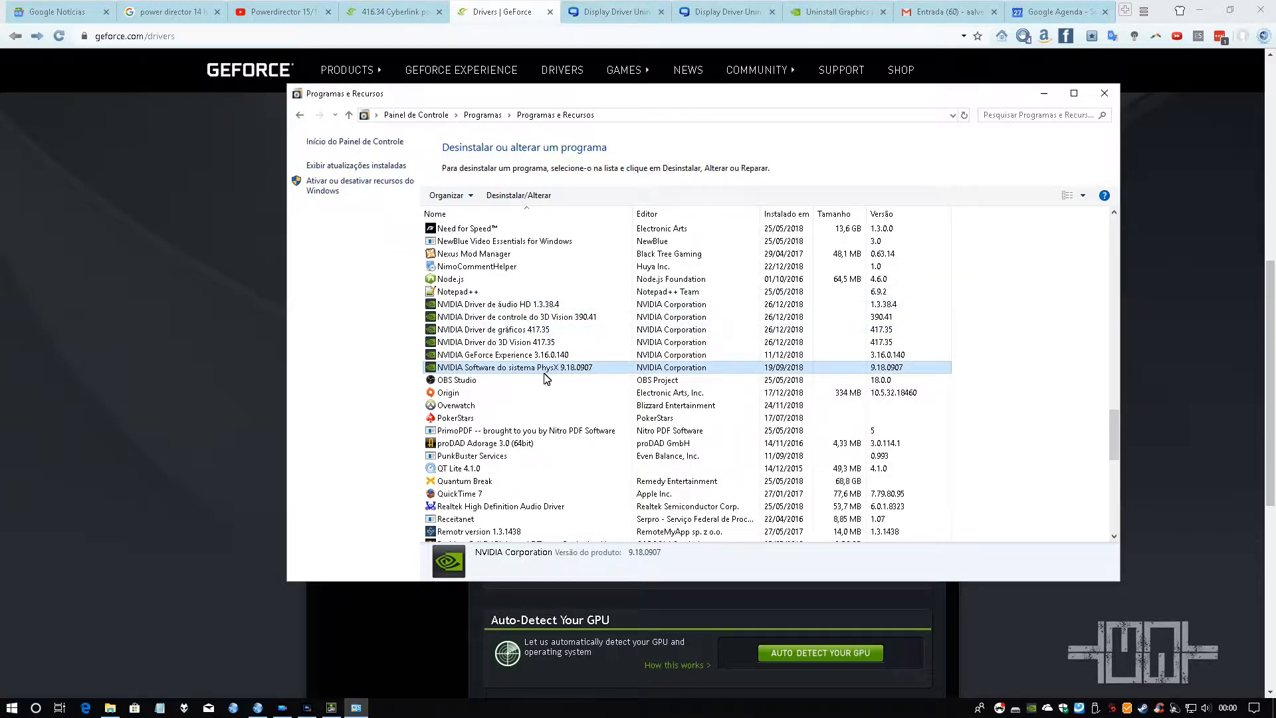
mouse_move(373, 653)
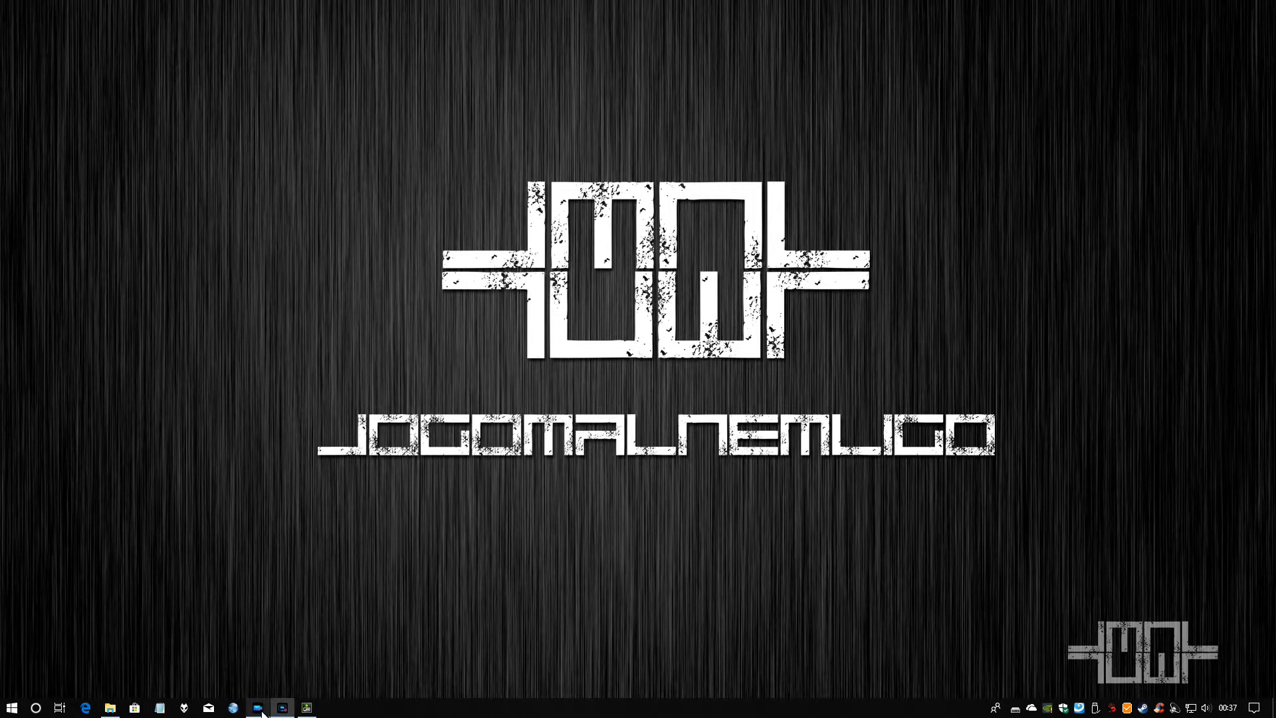
- Open NVIDIA Control Panel to confirm driver version 411.70 on the GTX 970
left_click(260, 708)
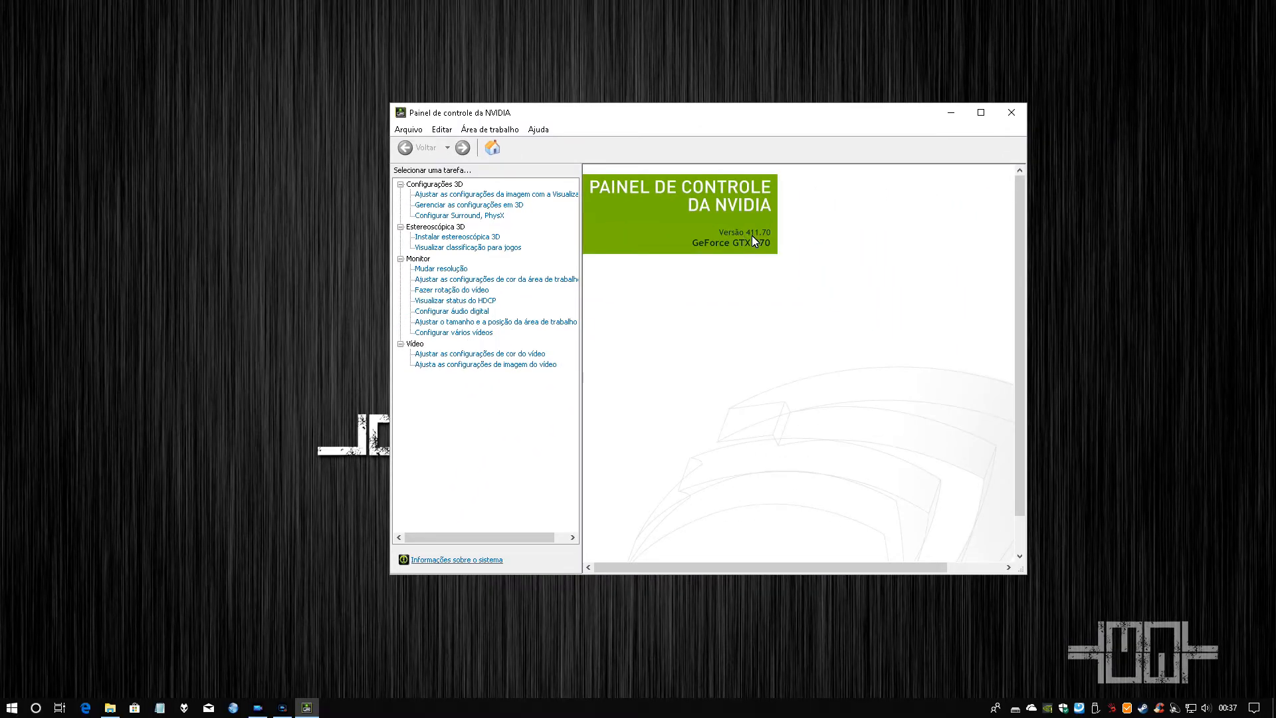
mouse_move(751, 240)
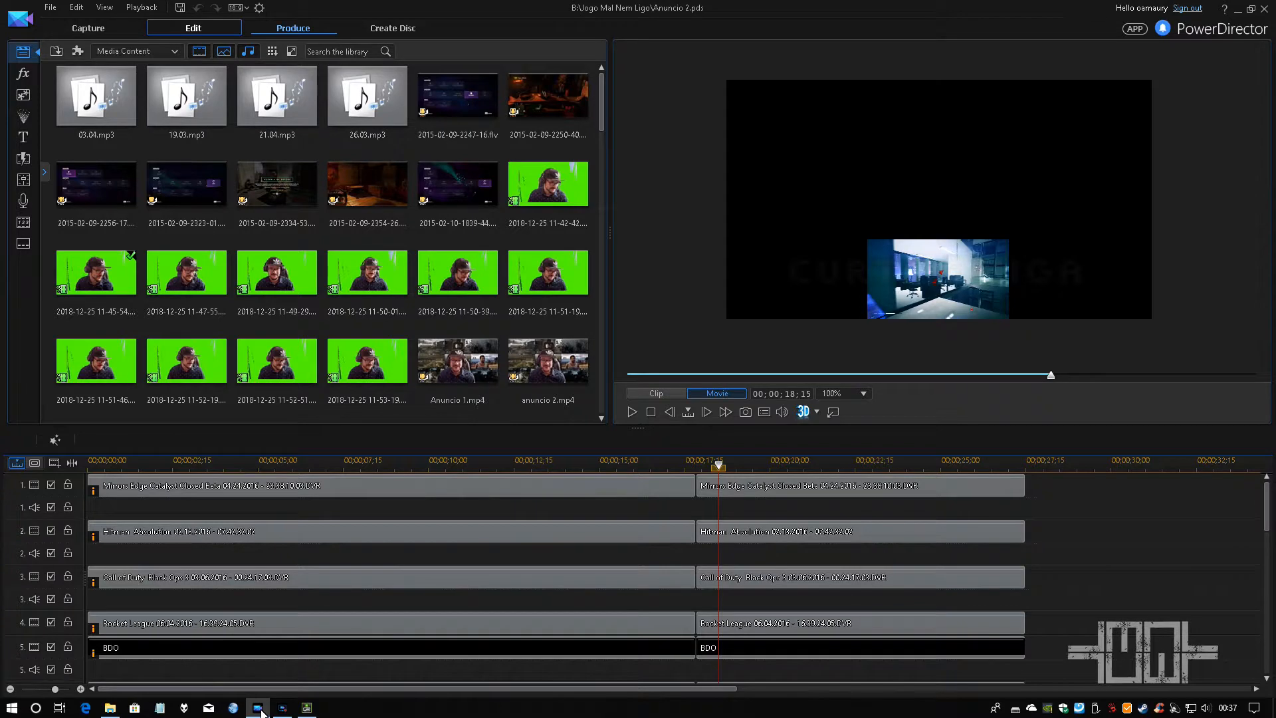
- Open PowerDirector's Produce workspace showing H.265 HEVC 1920x1080 with hardware encoding
left_click(292, 28)
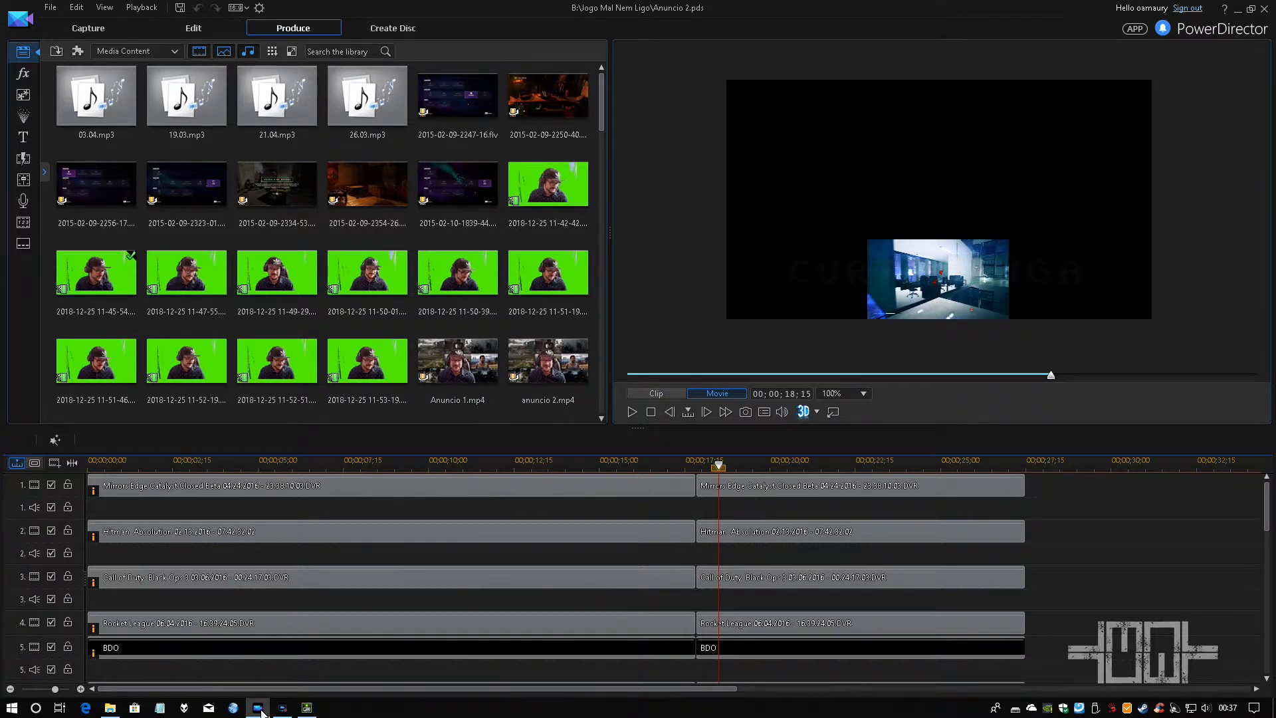
left_click(293, 28)
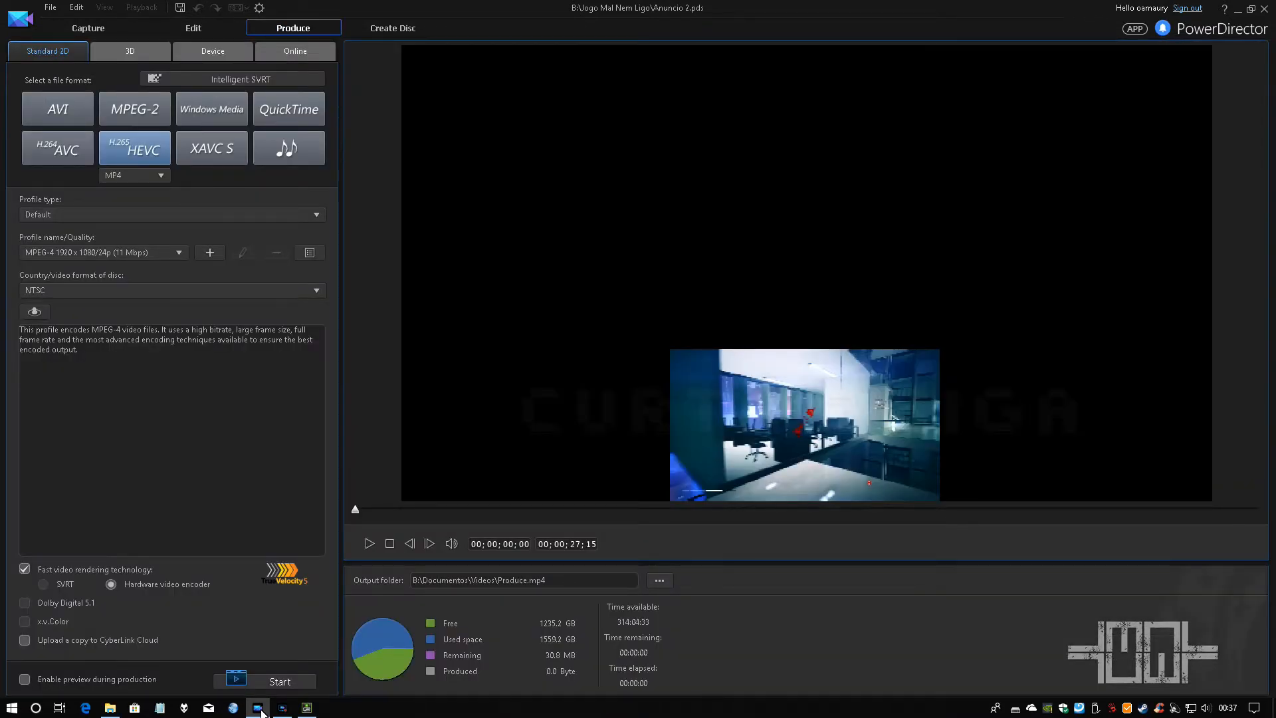